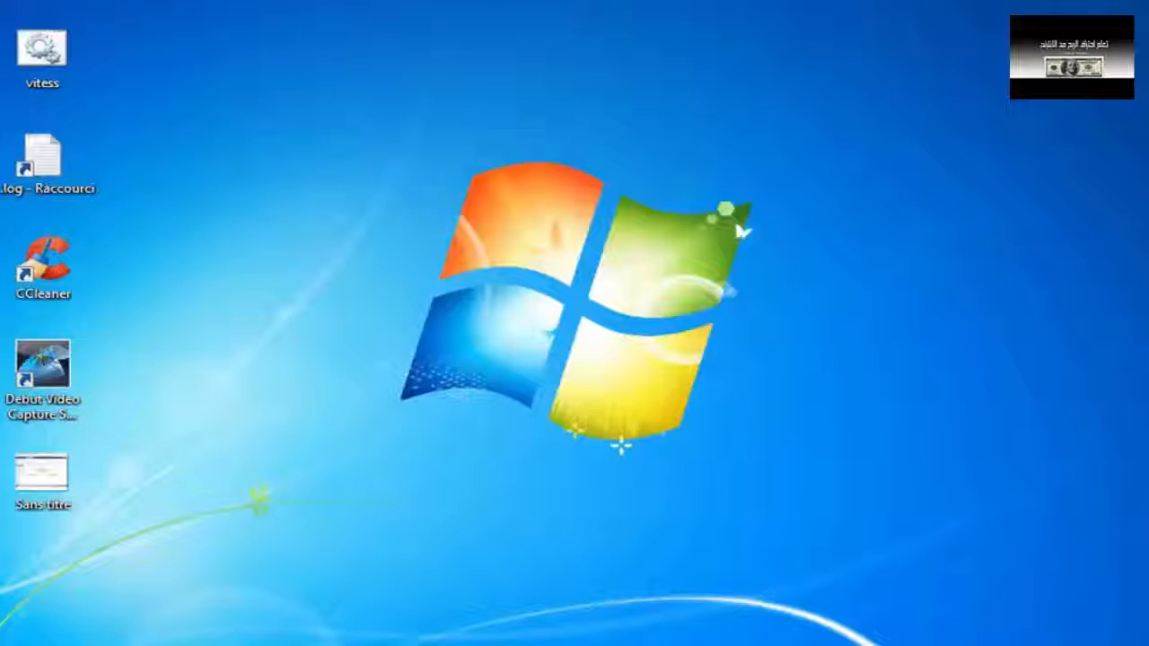
{"action": "mouse_move", "coordinate": [192, 626]}
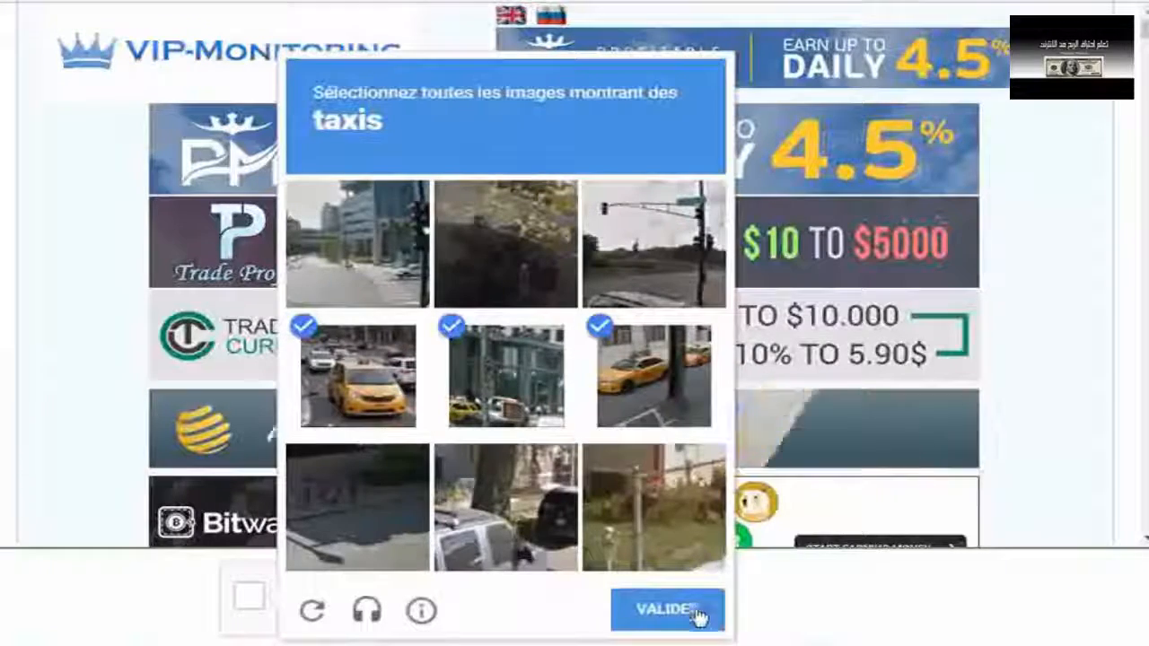
- Validate the taxi captcha and have Chrome translate the earn page into French
{"action": "left_click", "coordinate": [668, 611]}
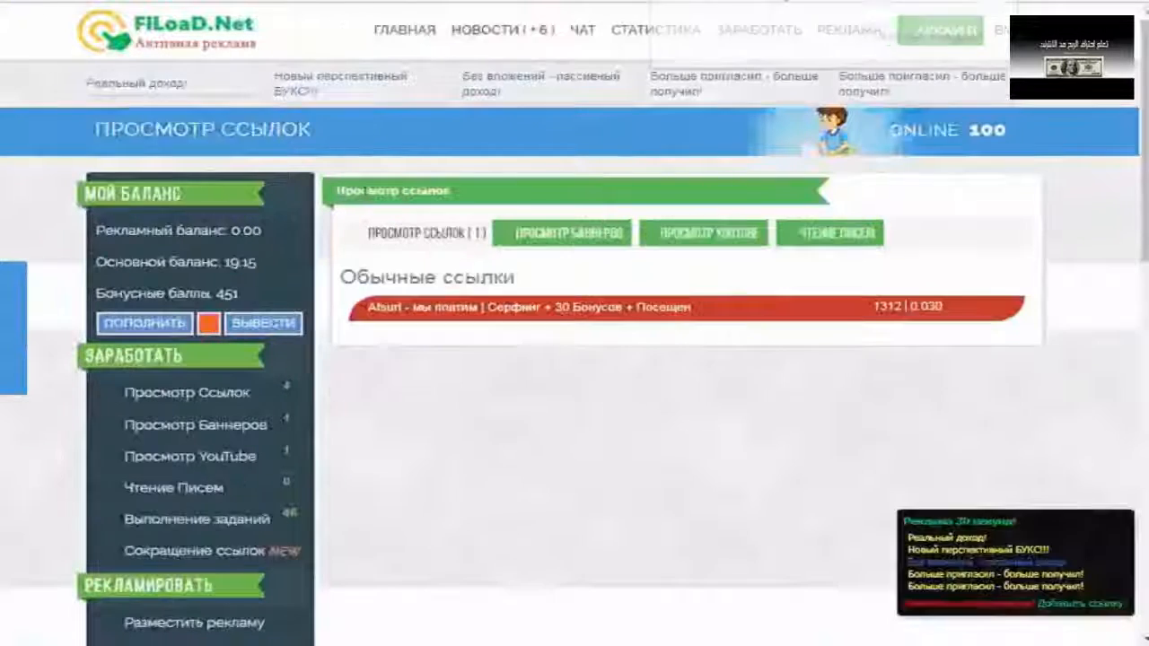
{"action": "left_click", "coordinate": [930, 39]}
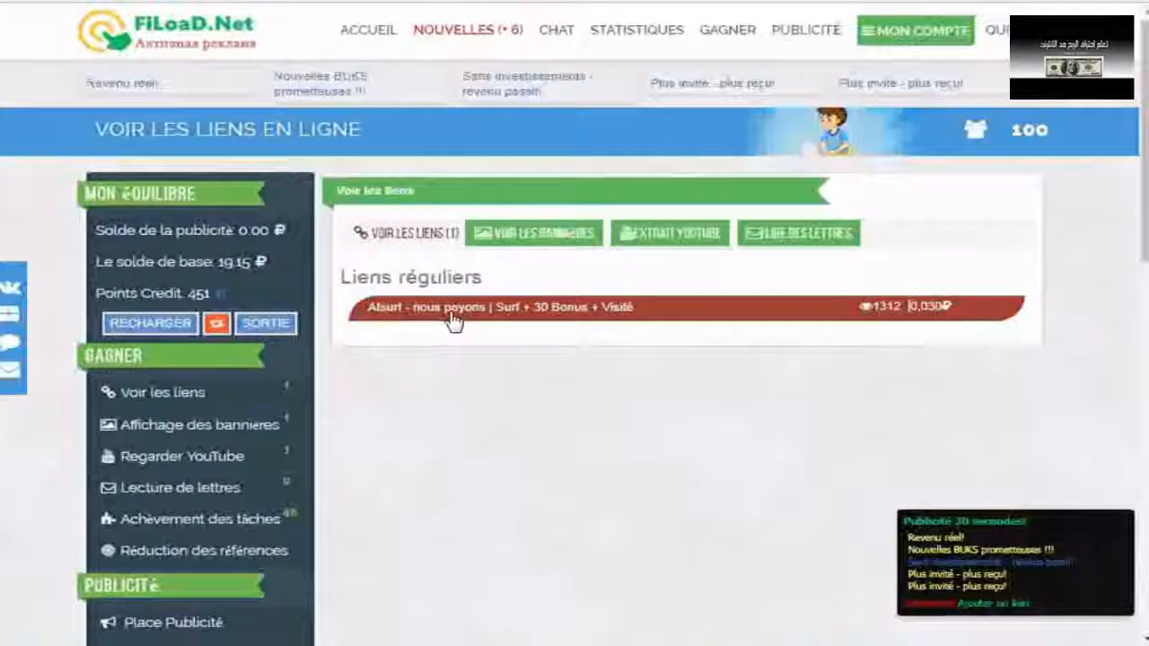
{"action": "mouse_move", "coordinate": [435, 222]}
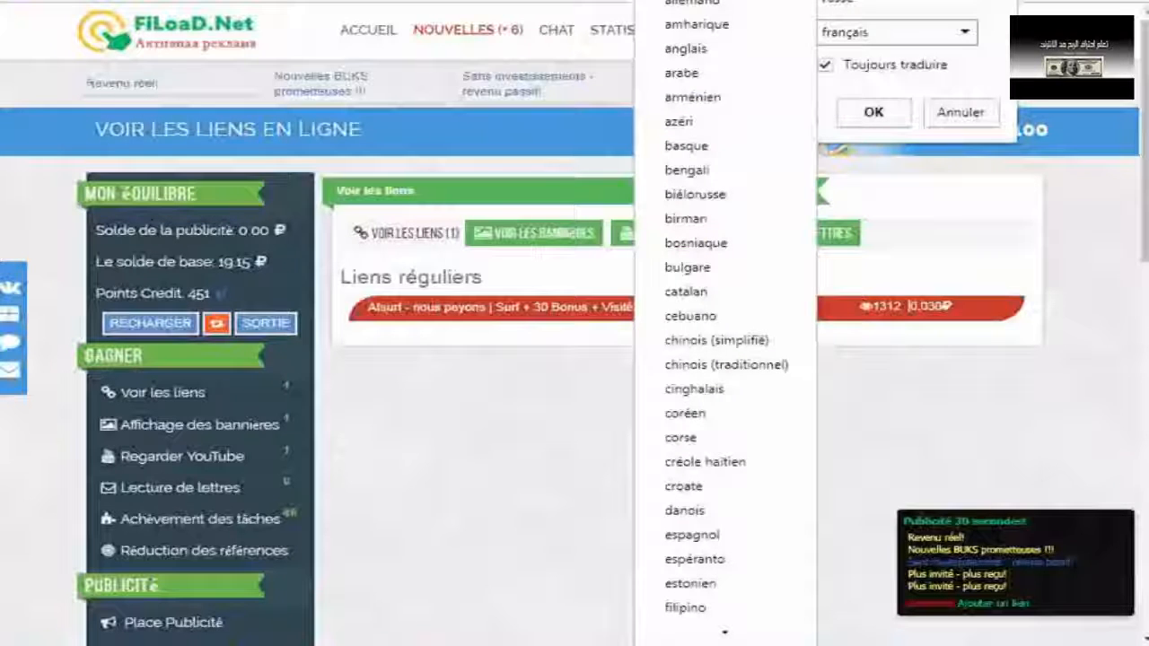
{"action": "mouse_move", "coordinate": [722, 74]}
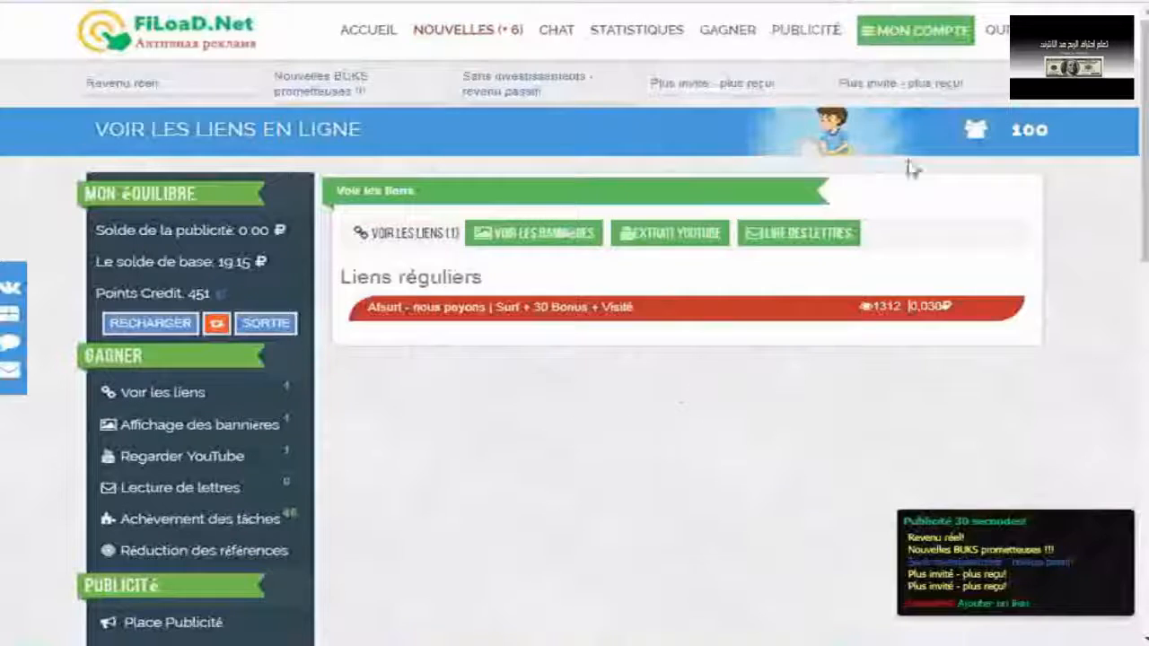
{"action": "mouse_move", "coordinate": [1031, 115]}
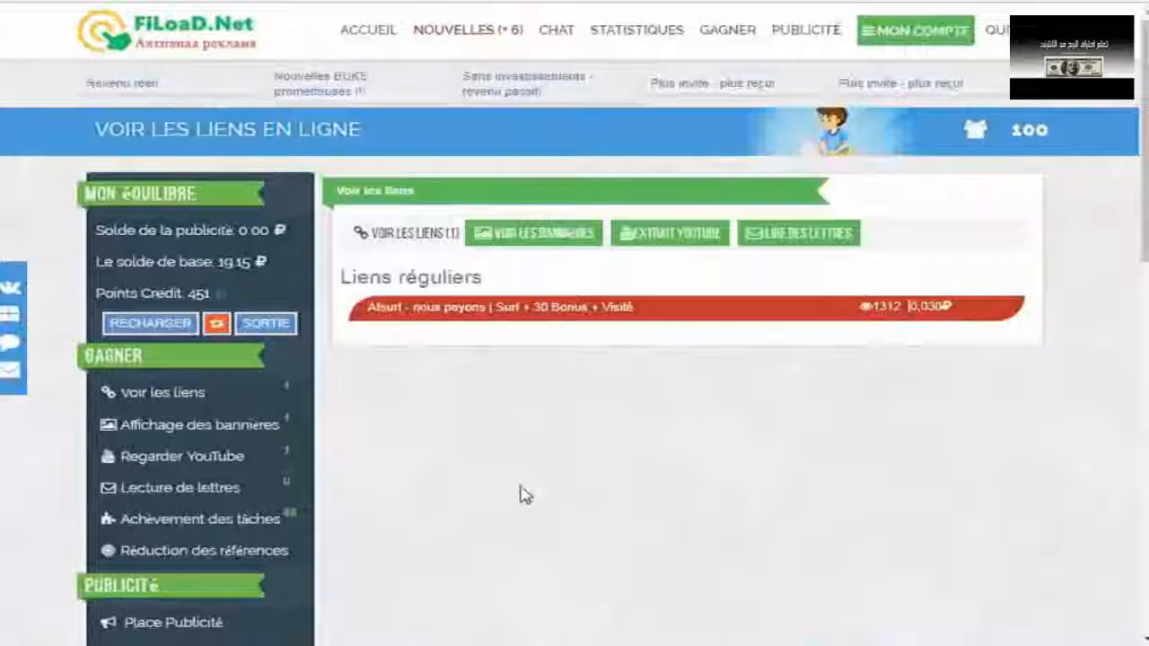
{"action": "scroll", "scroll_direction": "down", "scroll_amount": 3}
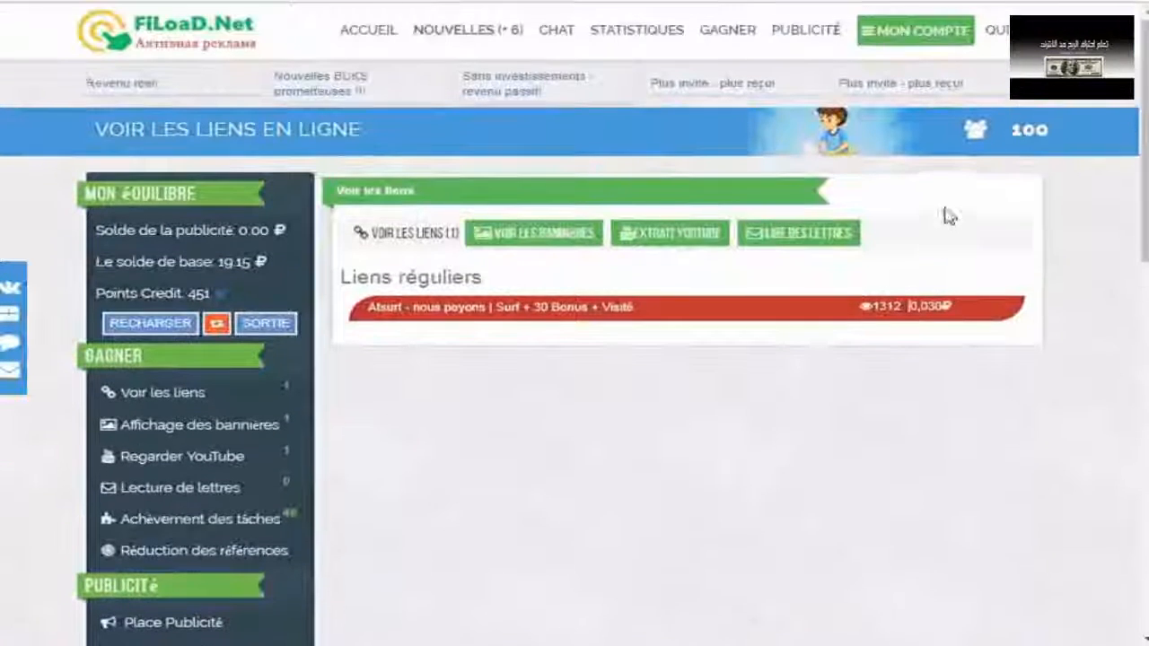
{"action": "mouse_move", "coordinate": [625, 541]}
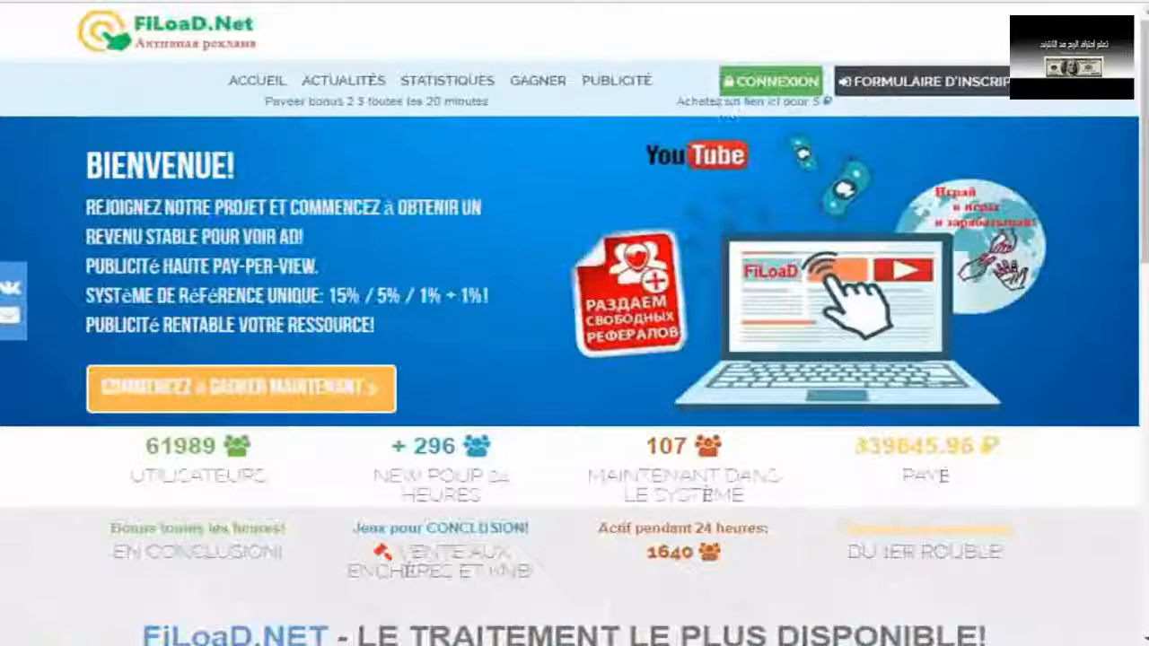
{"action": "mouse_move", "coordinate": [873, 119]}
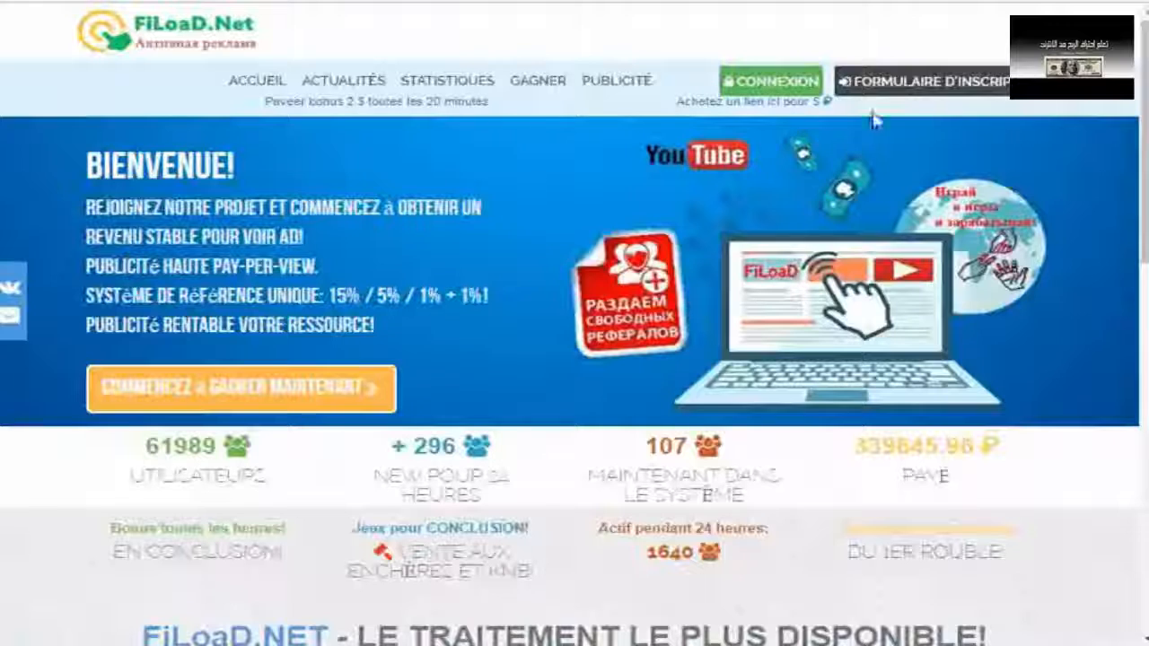
- Go from the public home page to the CONNEXION sign-in page
{"action": "left_click", "coordinate": [934, 81]}
{"action": "type", "text": "7"}
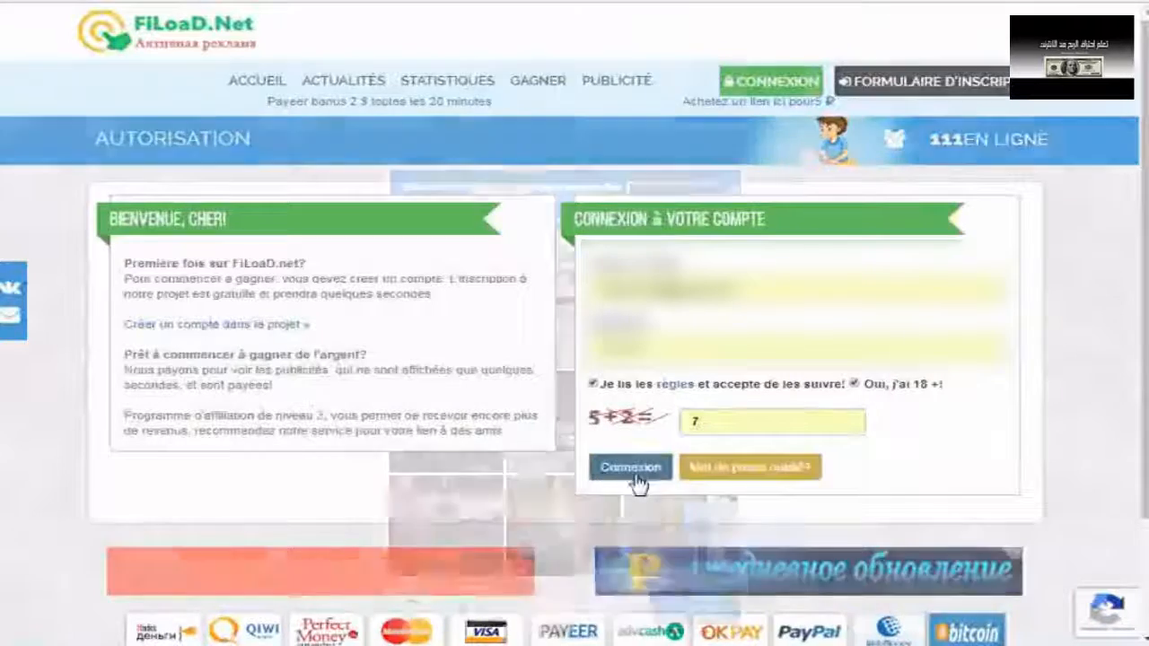
- Submit the filled login form (captcha 7) to reach the account dashboard
{"action": "left_click", "coordinate": [630, 467]}
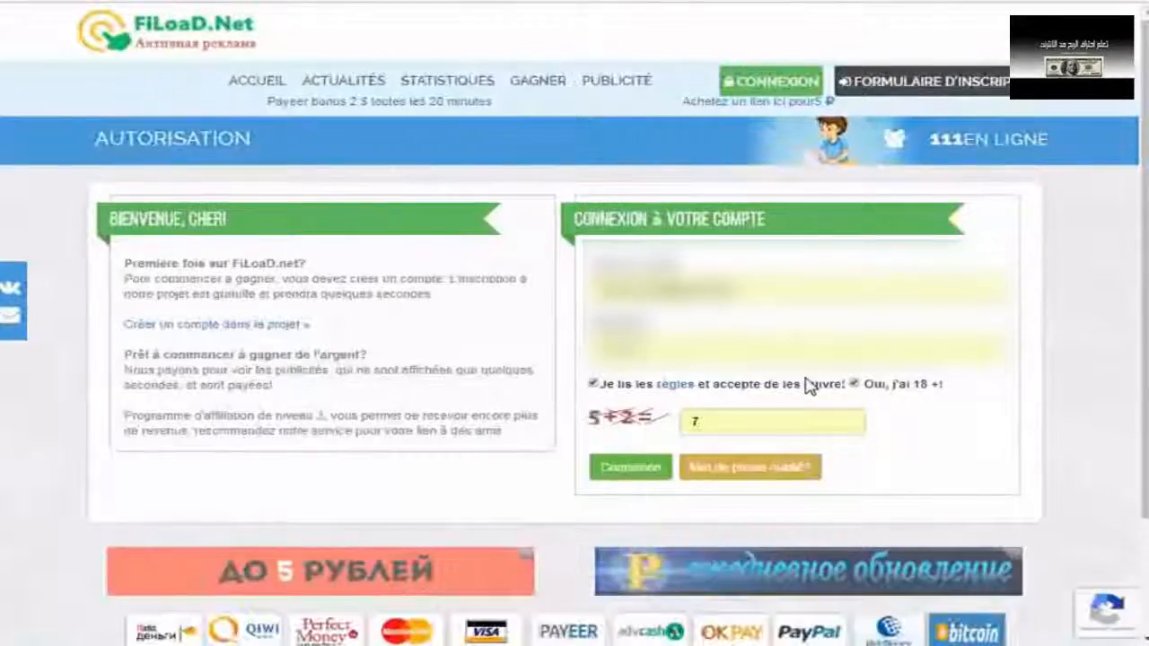
{"action": "left_click", "coordinate": [631, 467]}
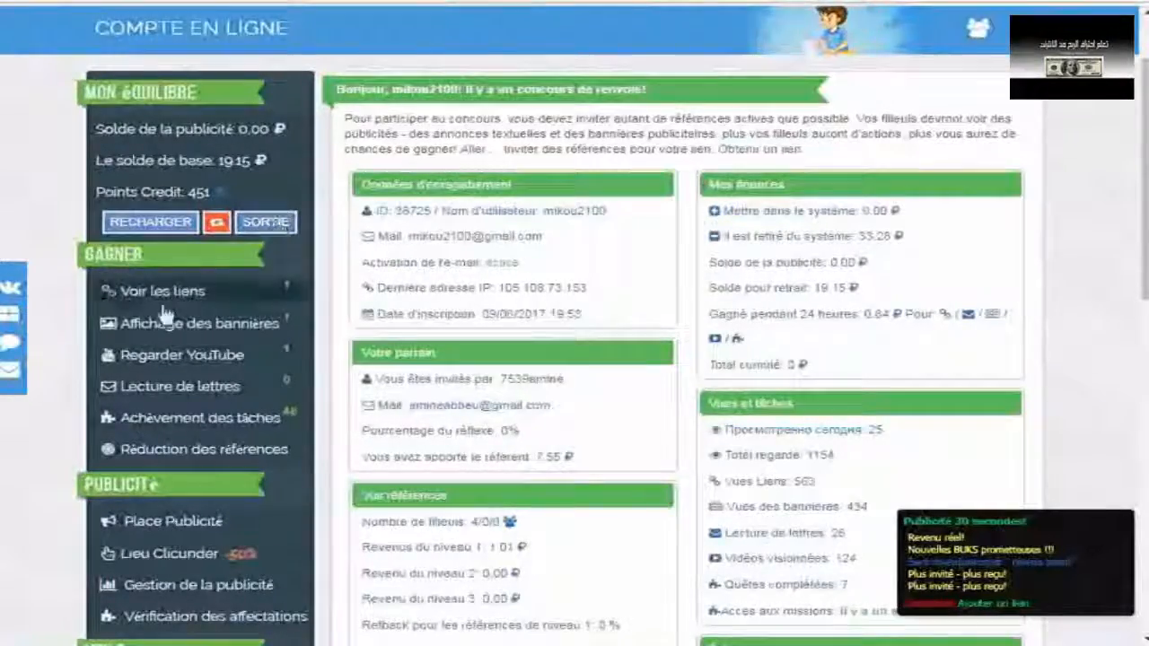
- Scroll through the activity history and settings down to the installed wallets list showing Payeer
{"action": "scroll", "scroll_direction": "down", "scroll_amount": 3}
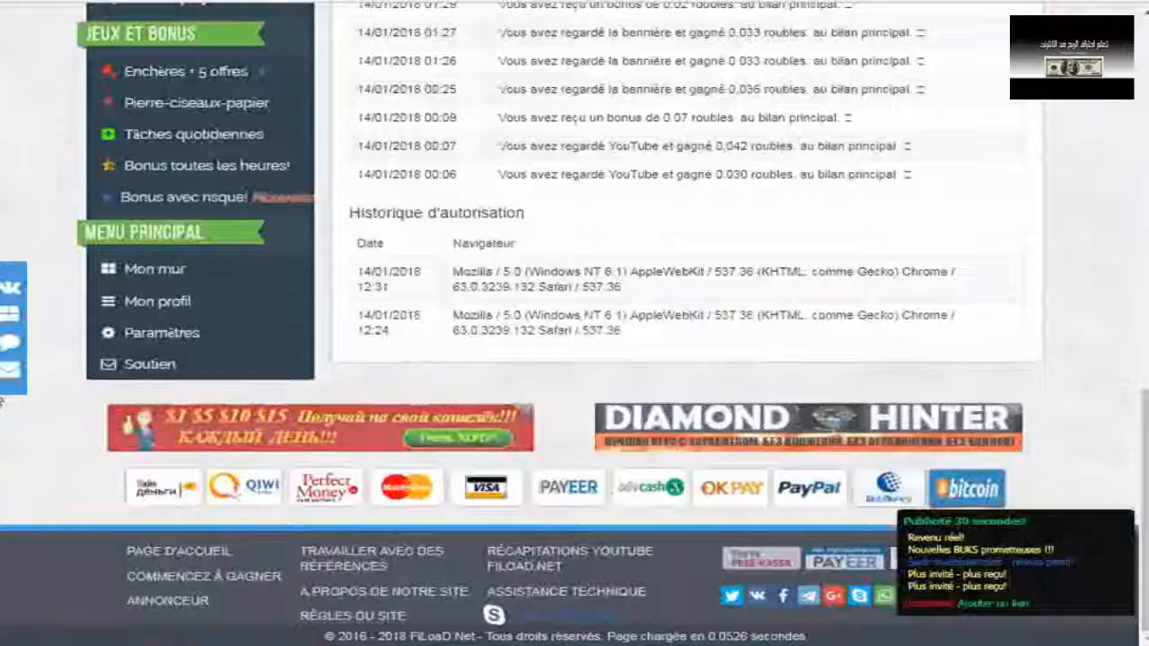
{"action": "mouse_move", "coordinate": [162, 314]}
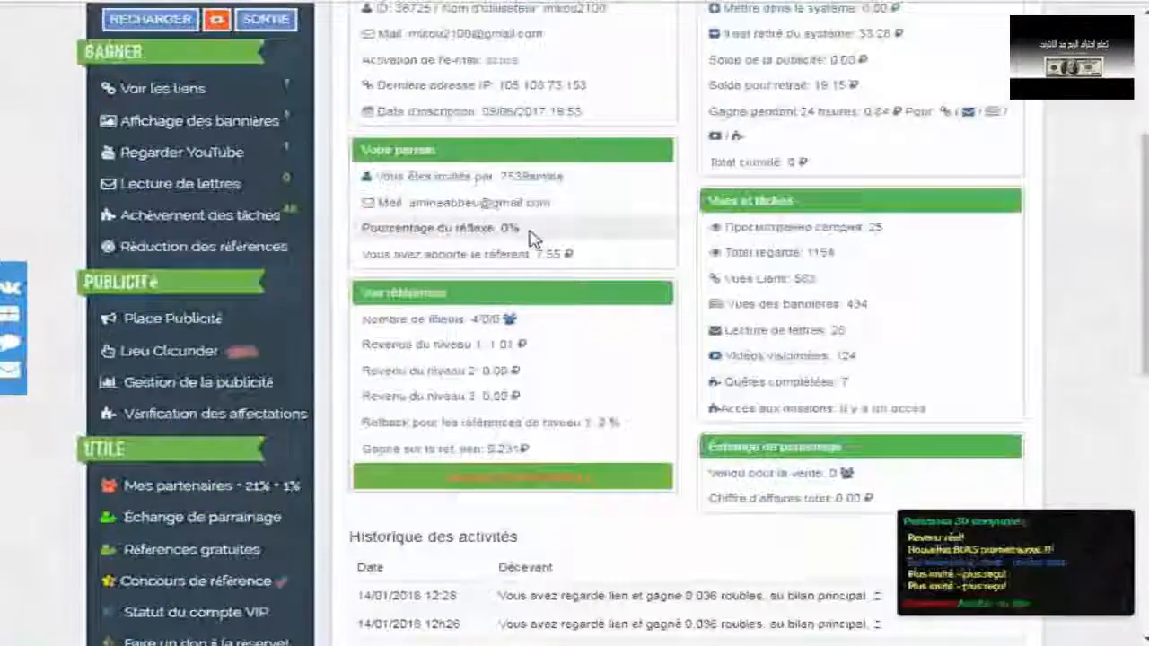
{"action": "scroll", "scroll_direction": "down", "scroll_amount": 3}
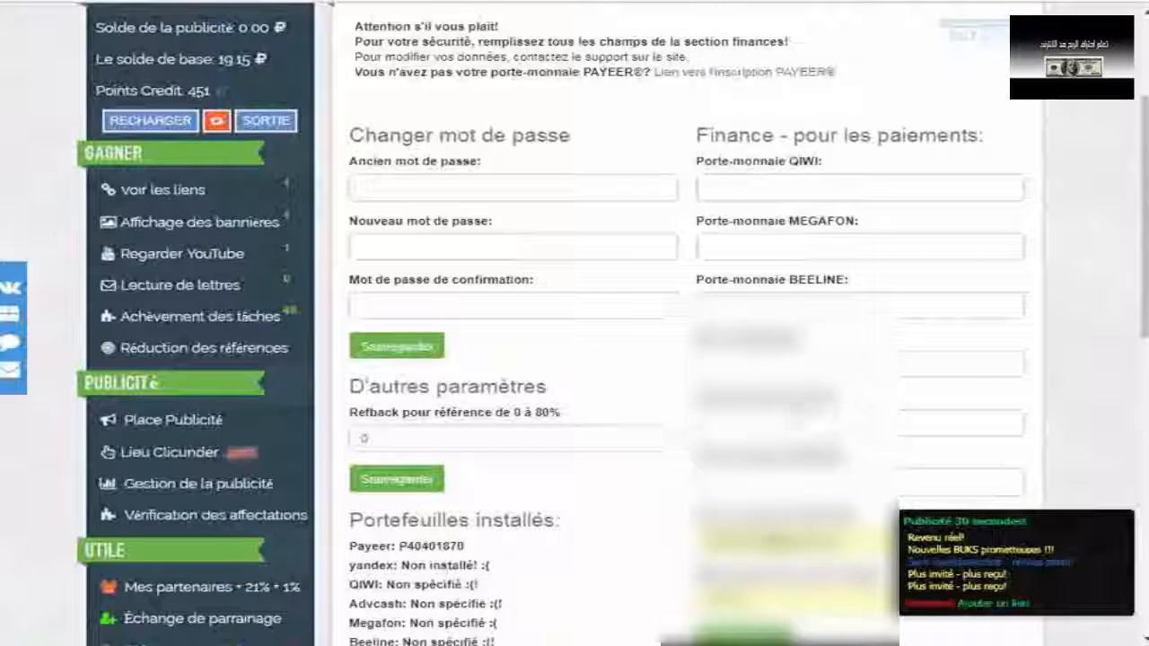
{"action": "scroll", "scroll_direction": "down", "scroll_amount": 3}
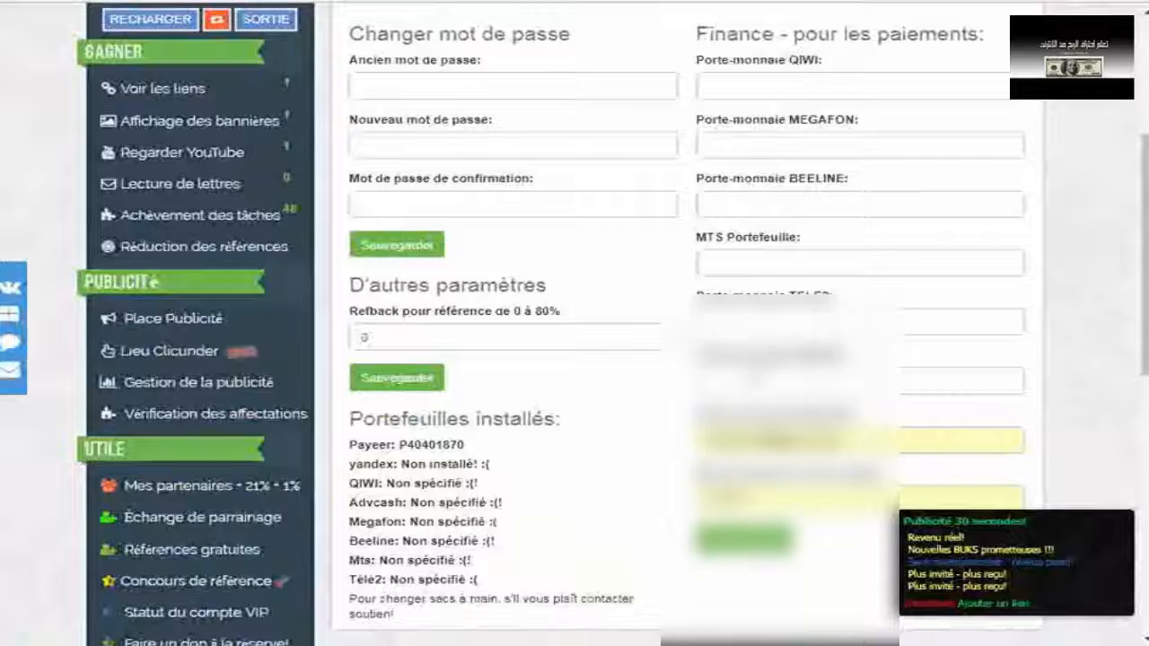
{"action": "scroll", "scroll_direction": "down", "scroll_amount": 3}
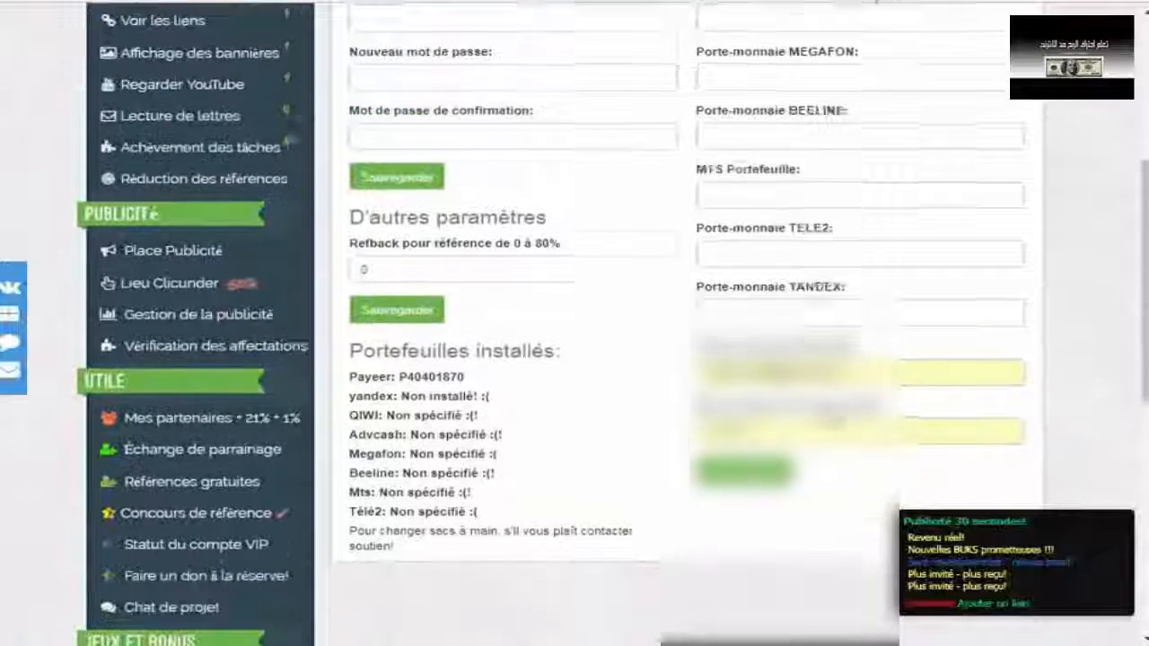
{"action": "scroll", "scroll_direction": "down", "scroll_amount": 3}
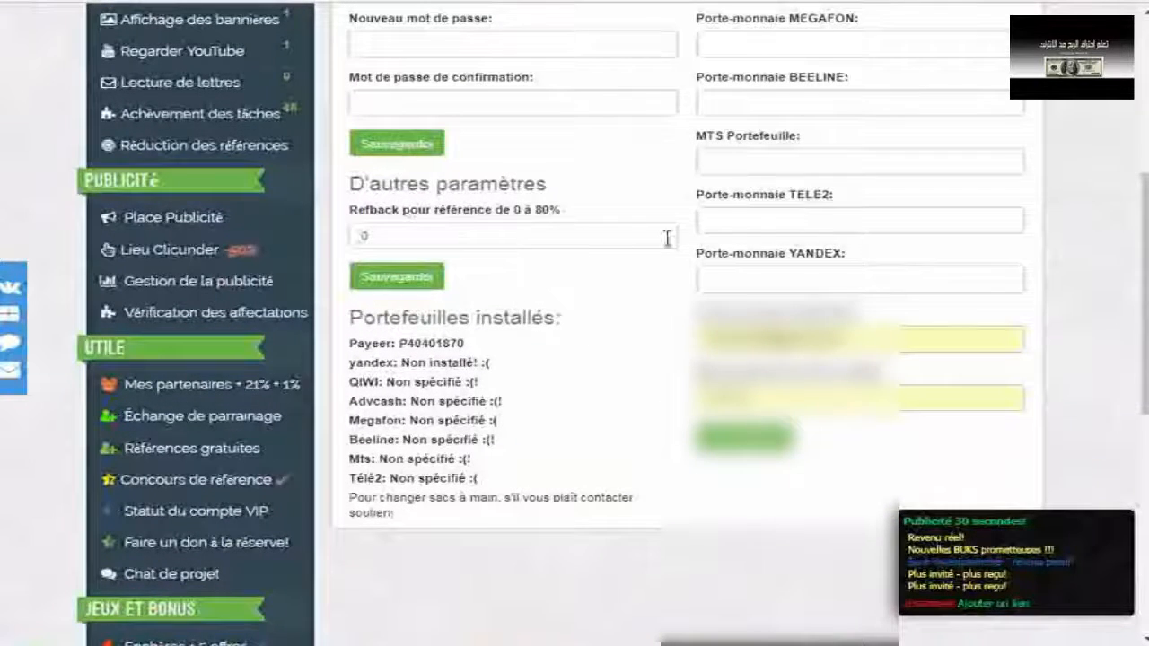
{"action": "mouse_move", "coordinate": [586, 323]}
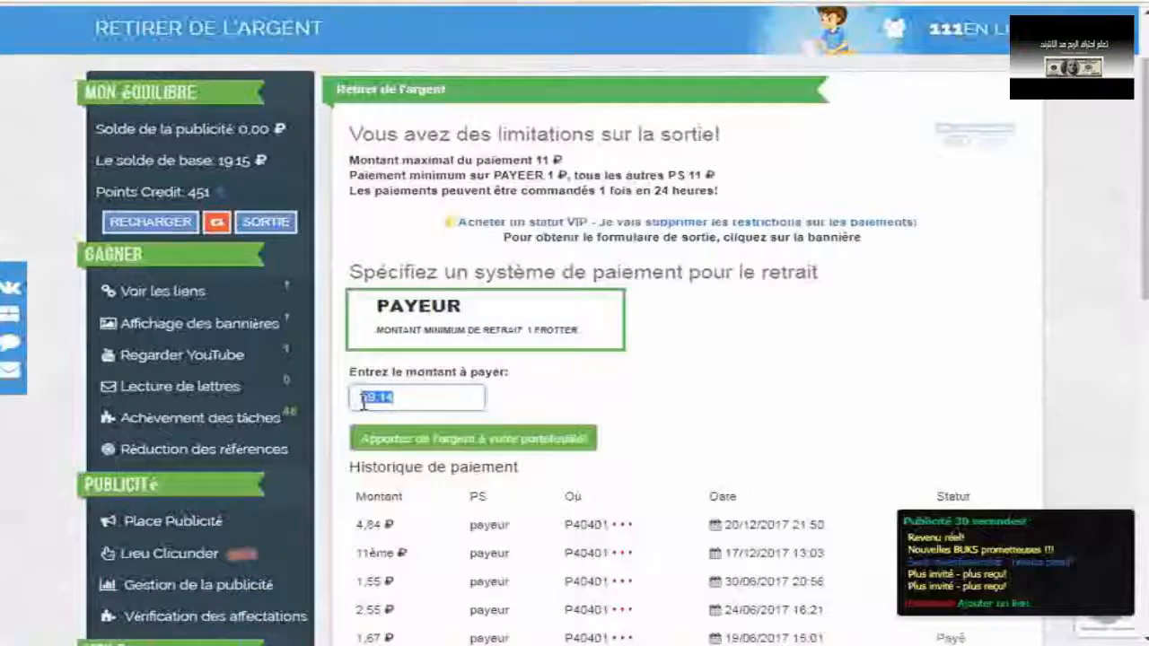
- Review the Payeer payout history for the 19.14-ruble withdrawal, then view Payeer's news messages
{"action": "scroll", "scroll_direction": "down", "scroll_amount": 3}
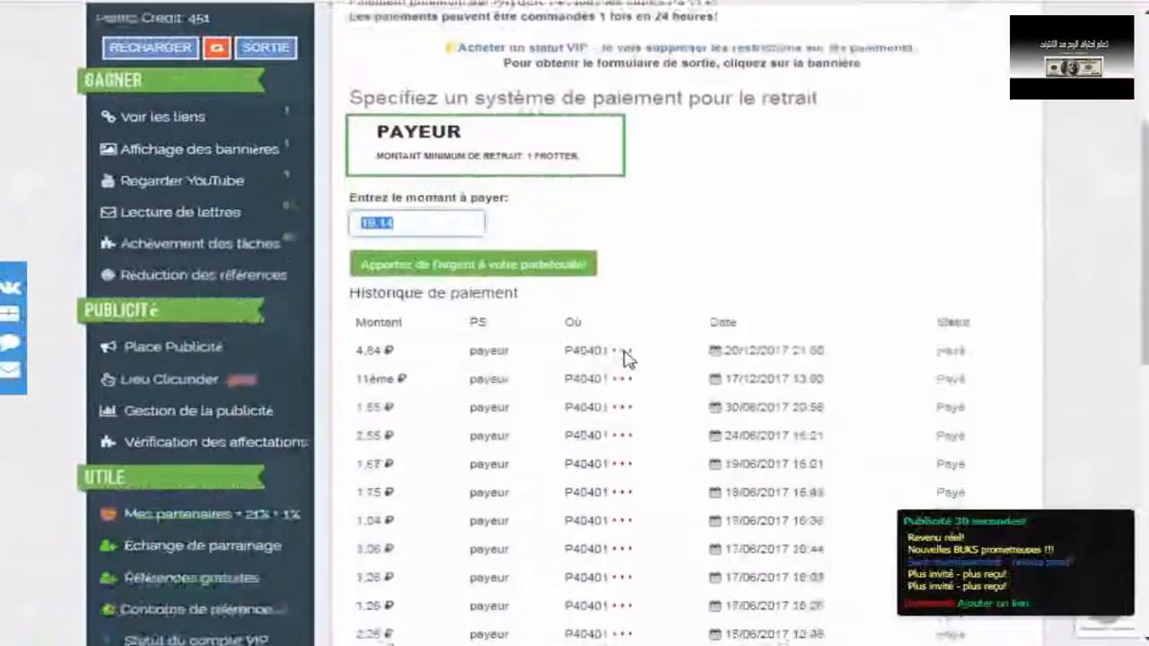
{"action": "scroll", "scroll_direction": "down", "scroll_amount": 3}
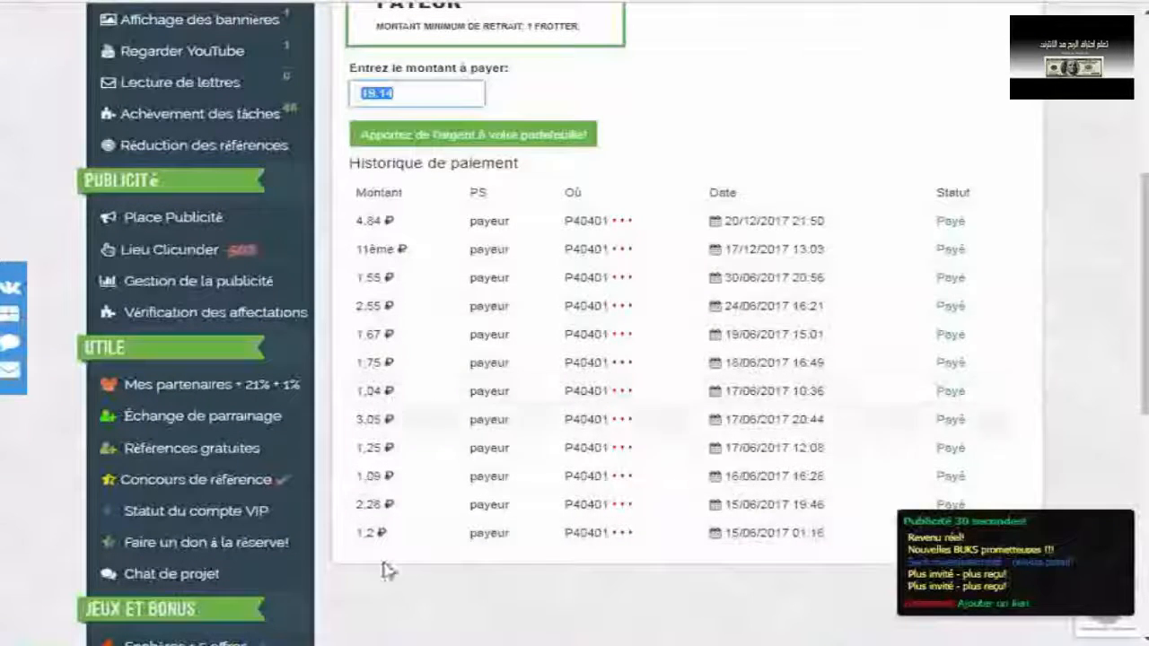
{"action": "mouse_move", "coordinate": [370, 330]}
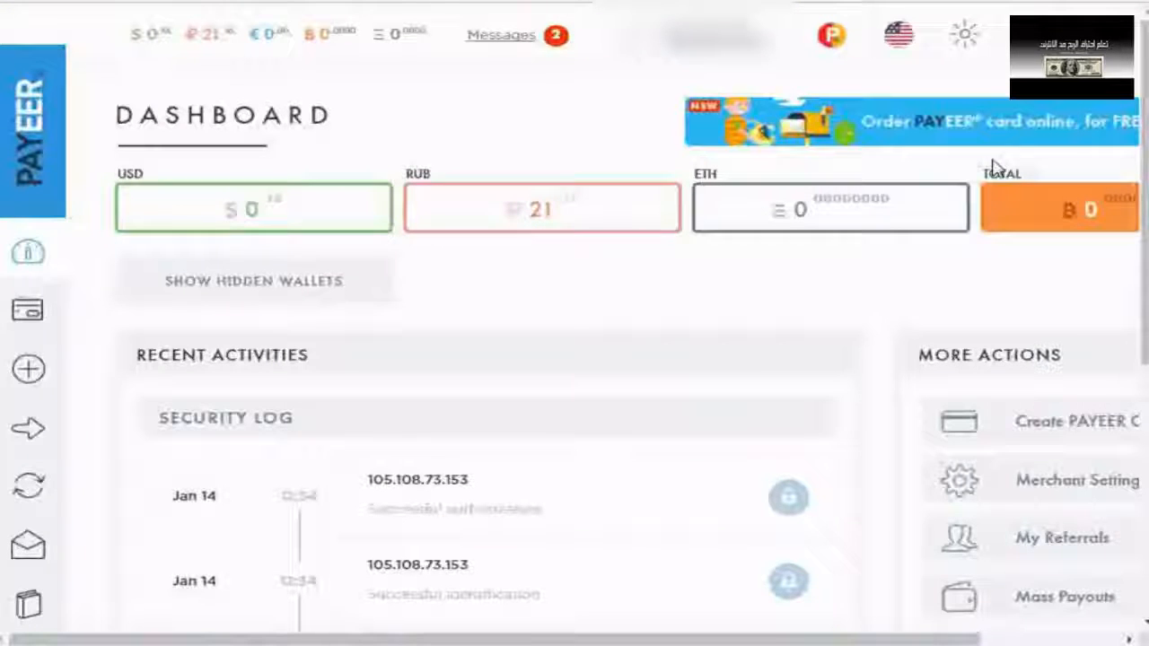
{"action": "left_click", "coordinate": [503, 36]}
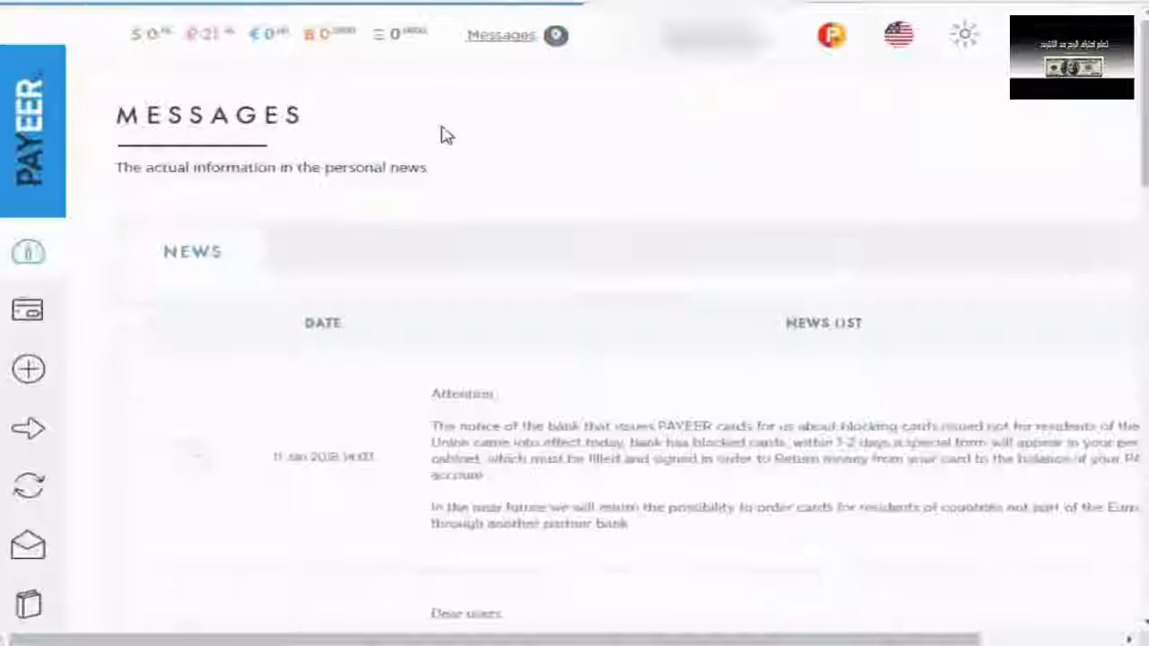
{"action": "scroll", "scroll_direction": "down", "scroll_amount": 3}
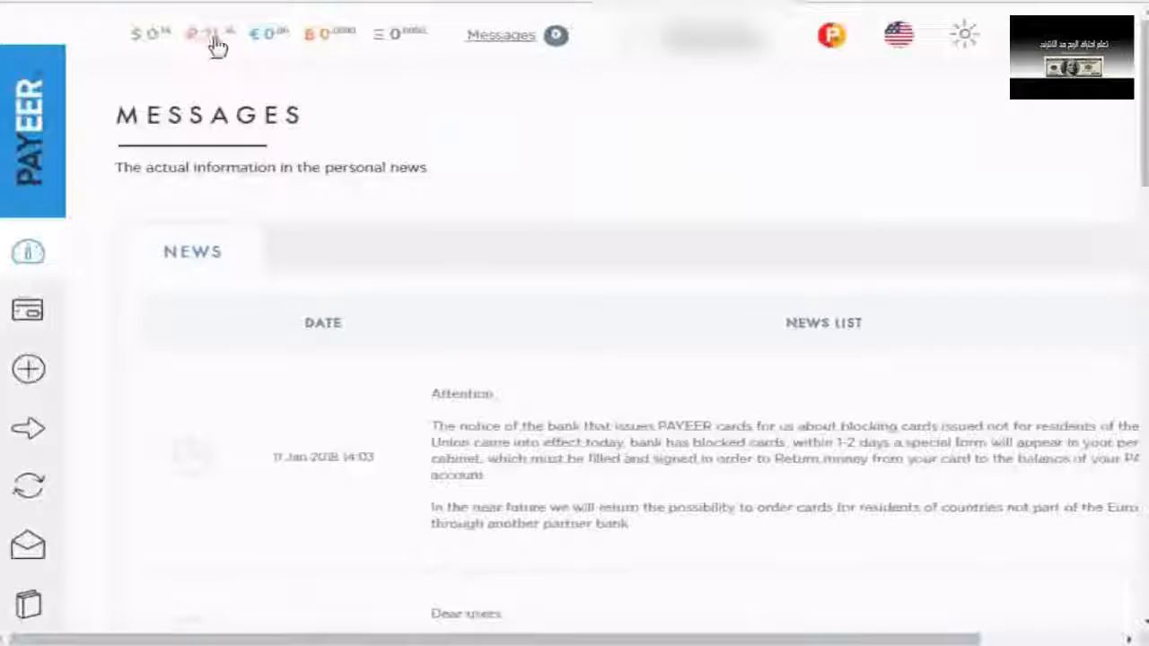
{"action": "mouse_move", "coordinate": [208, 60]}
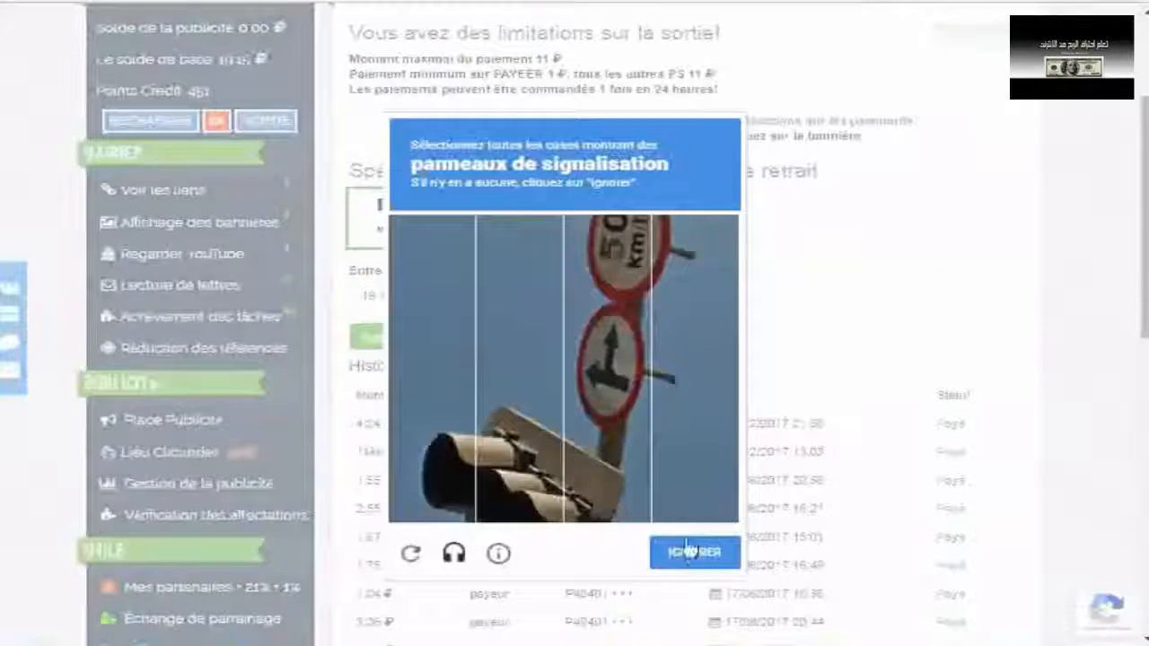
- Skip the sign image sets, mark the road tile and validate the reCAPTCHA
{"action": "left_click", "coordinate": [693, 553]}
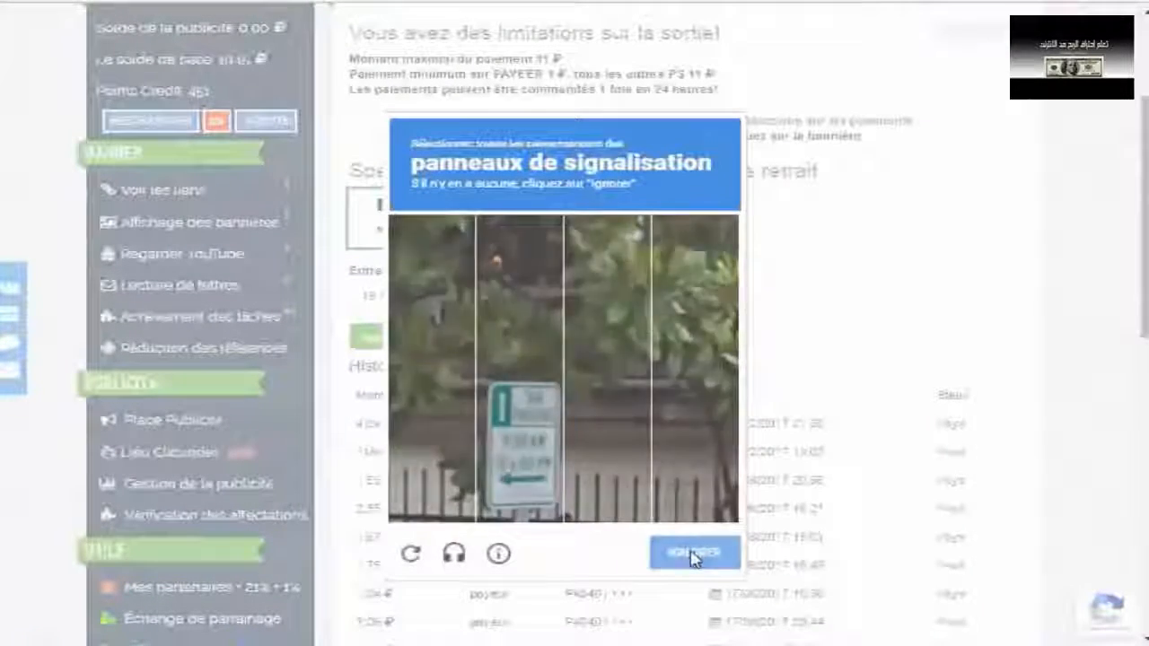
{"action": "left_click", "coordinate": [689, 550]}
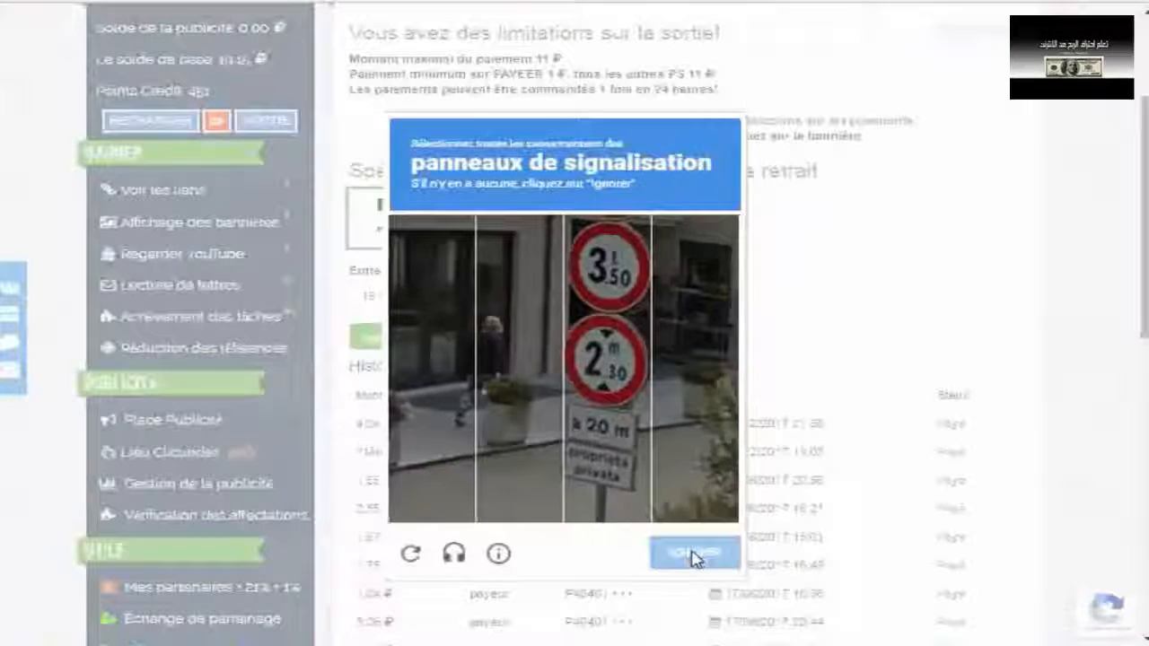
{"action": "left_click", "coordinate": [690, 552]}
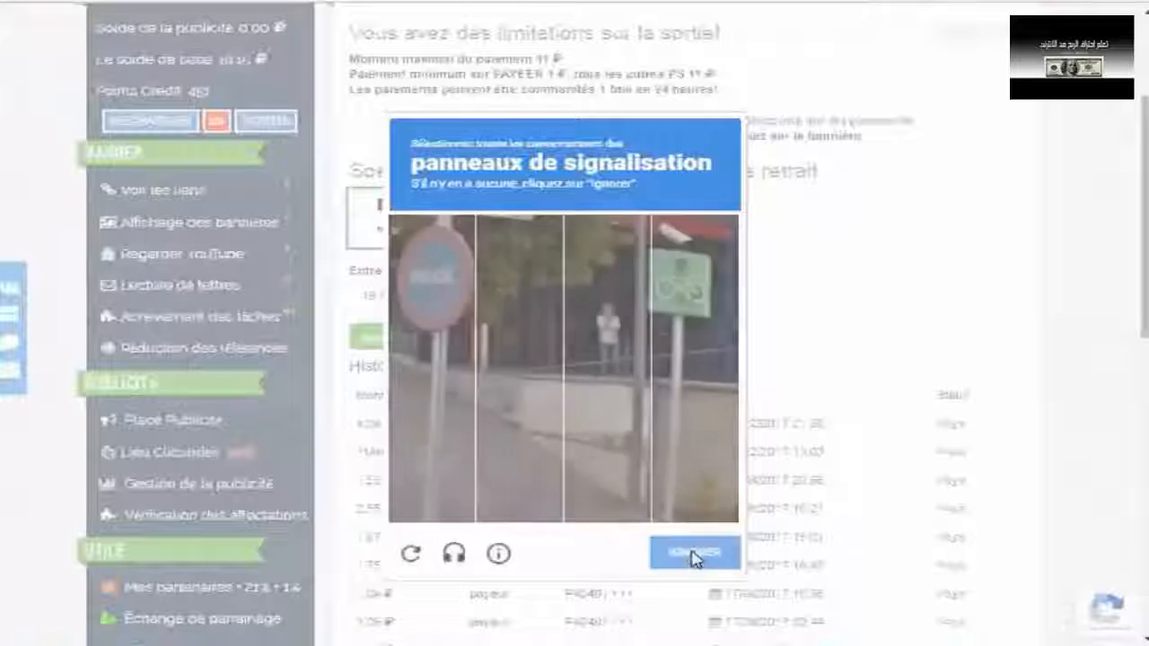
{"action": "left_click", "coordinate": [690, 550]}
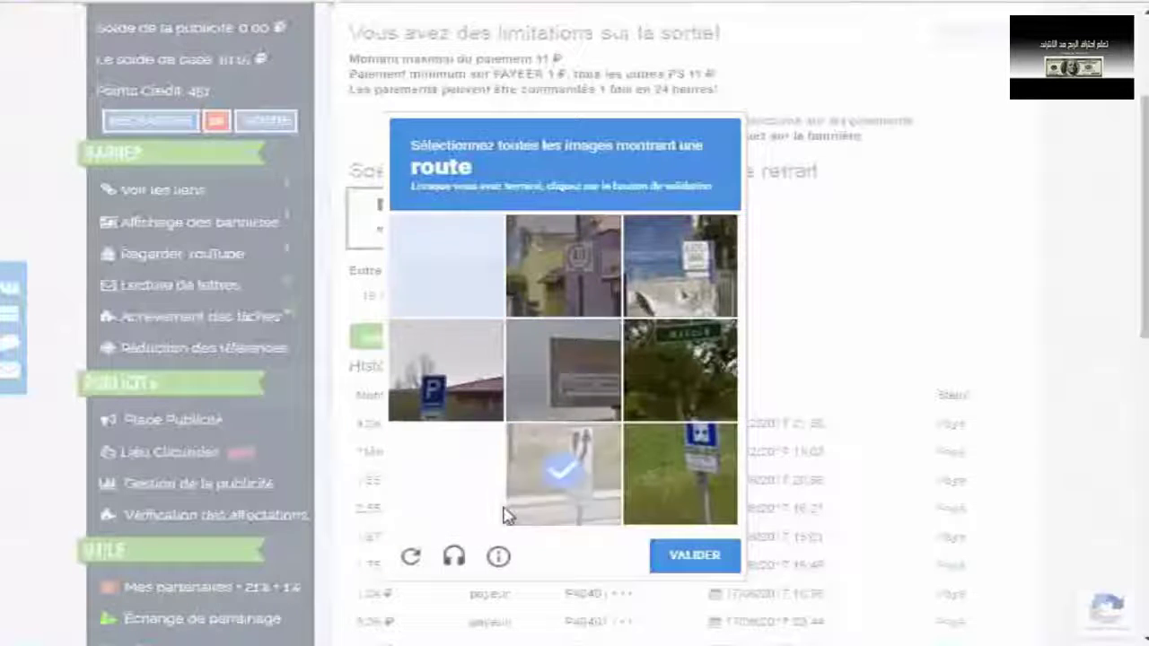
{"action": "left_click", "coordinate": [564, 470]}
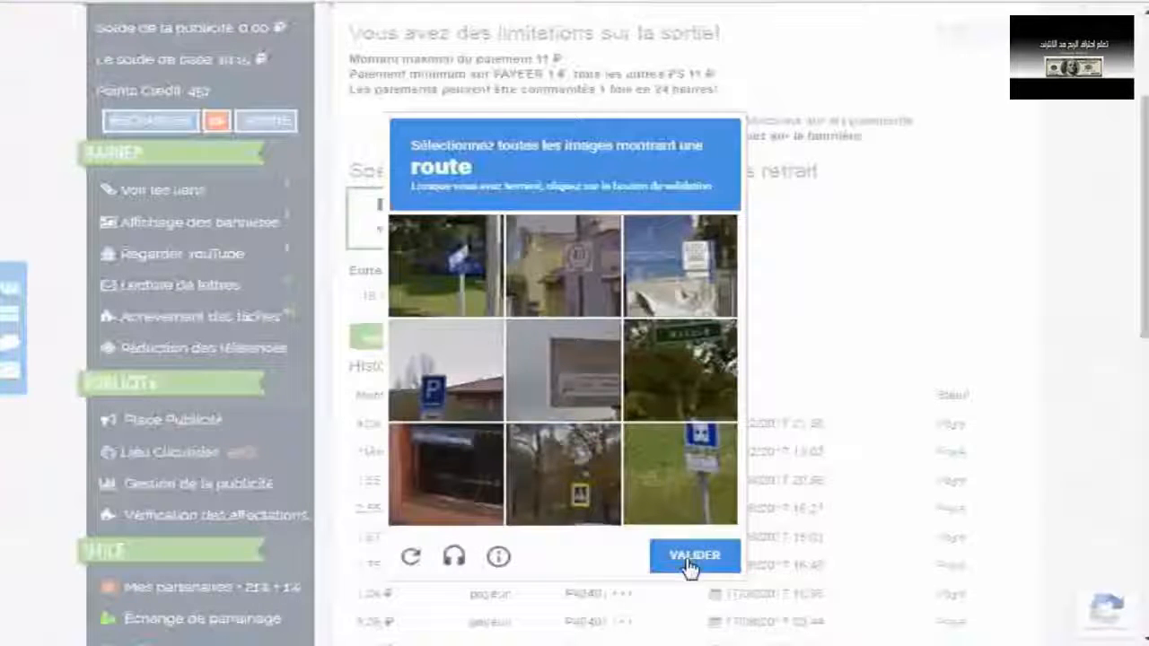
{"action": "left_click", "coordinate": [697, 553]}
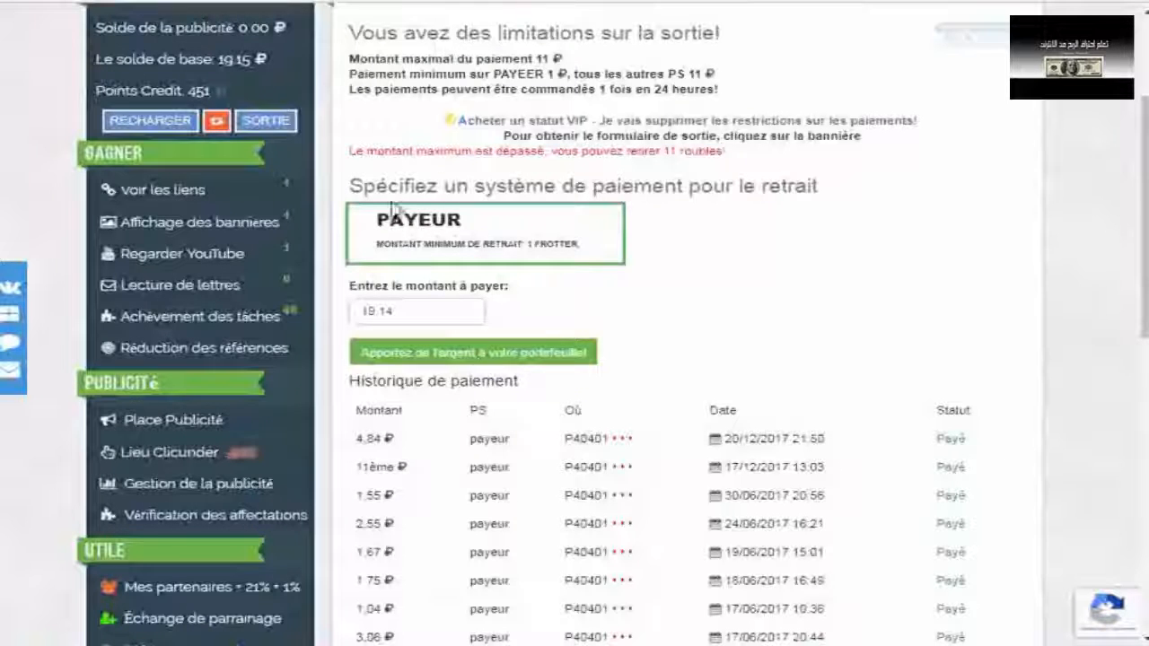
{"action": "mouse_move", "coordinate": [488, 151]}
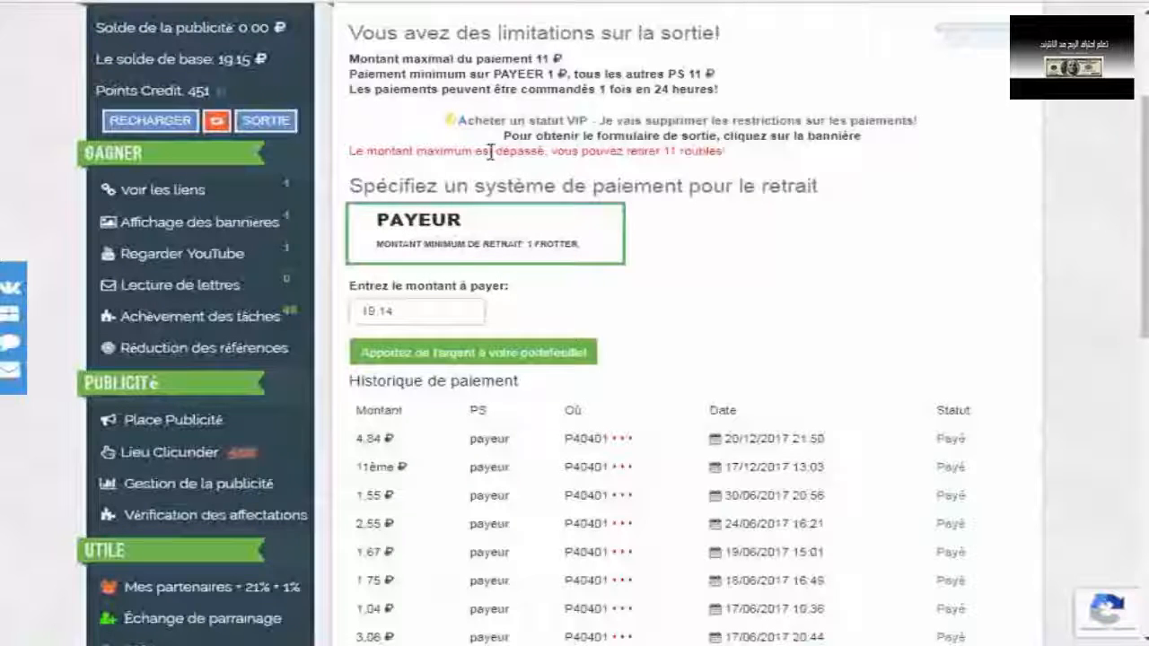
{"action": "mouse_move", "coordinate": [715, 168]}
{"action": "type", "text": "11"}
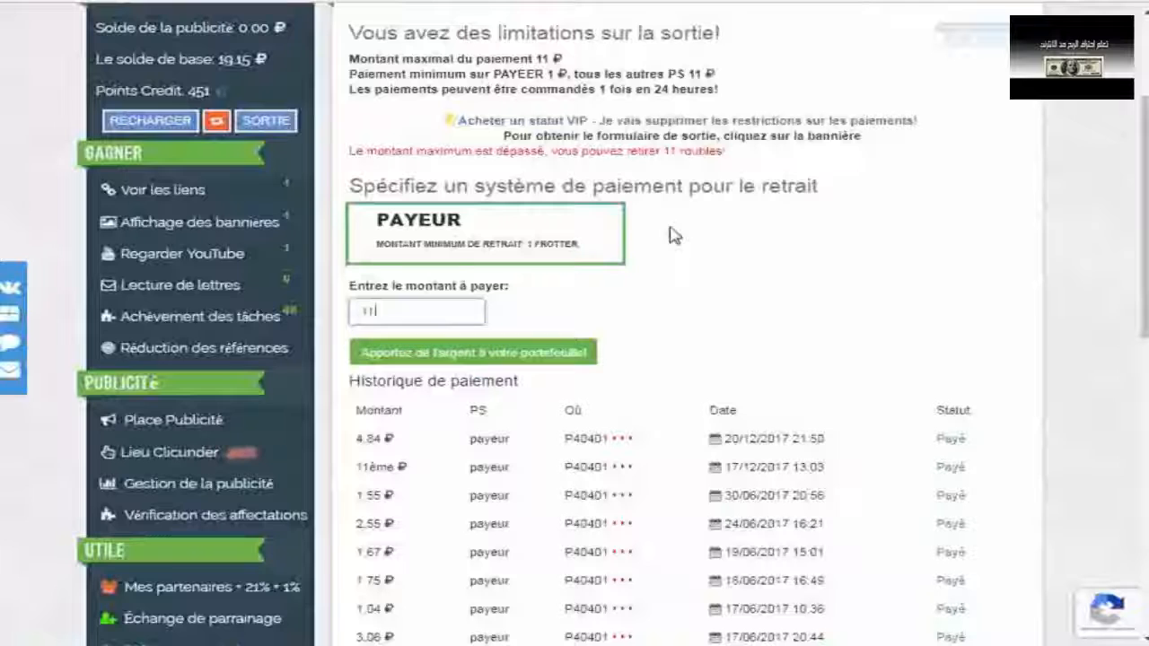
- Lower the withdrawal amount to 11 rubles and request the payout to the Payeer wallet
{"action": "left_click", "coordinate": [470, 352]}
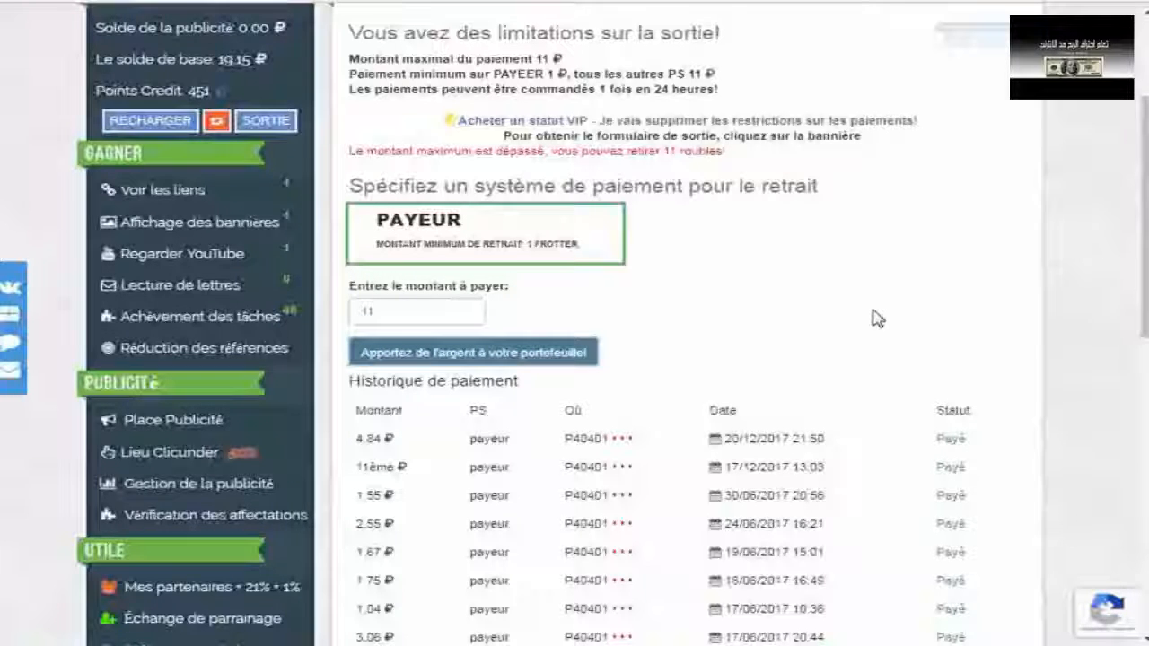
{"action": "left_click", "coordinate": [485, 352]}
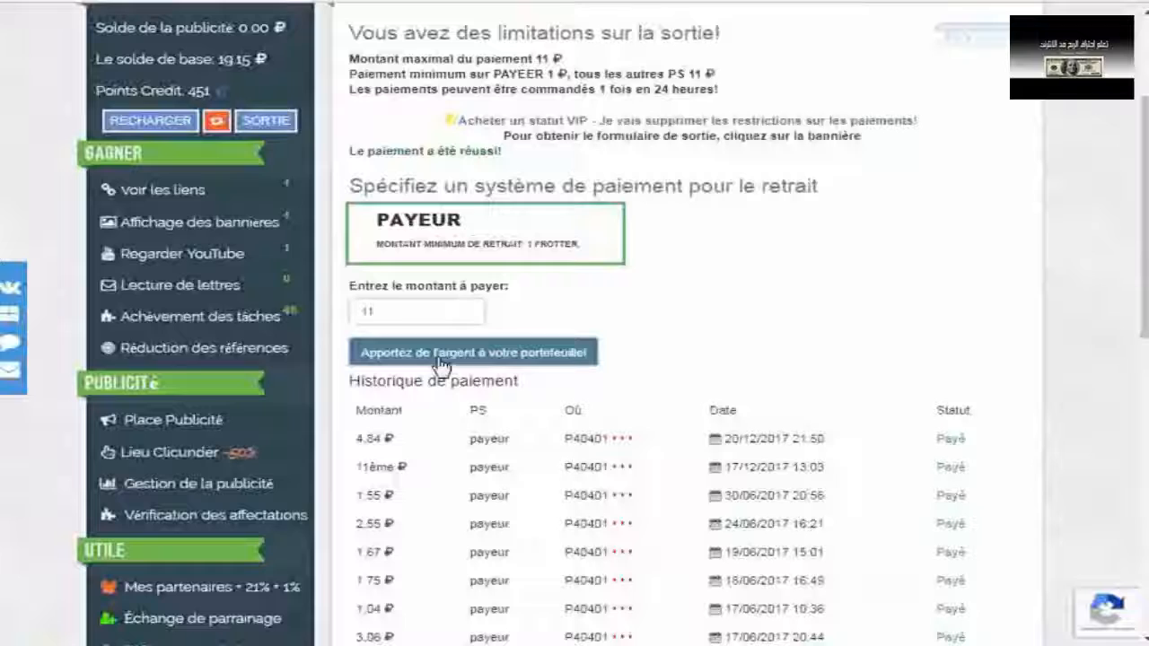
{"action": "left_click", "coordinate": [468, 352]}
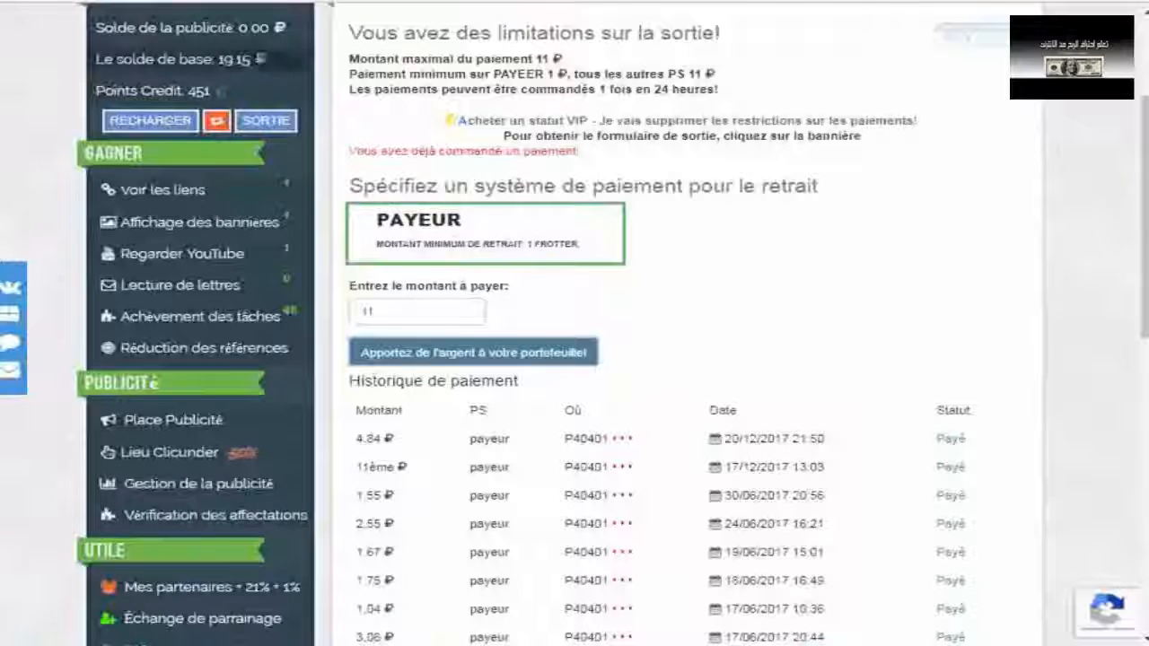
{"action": "mouse_move", "coordinate": [36, 126]}
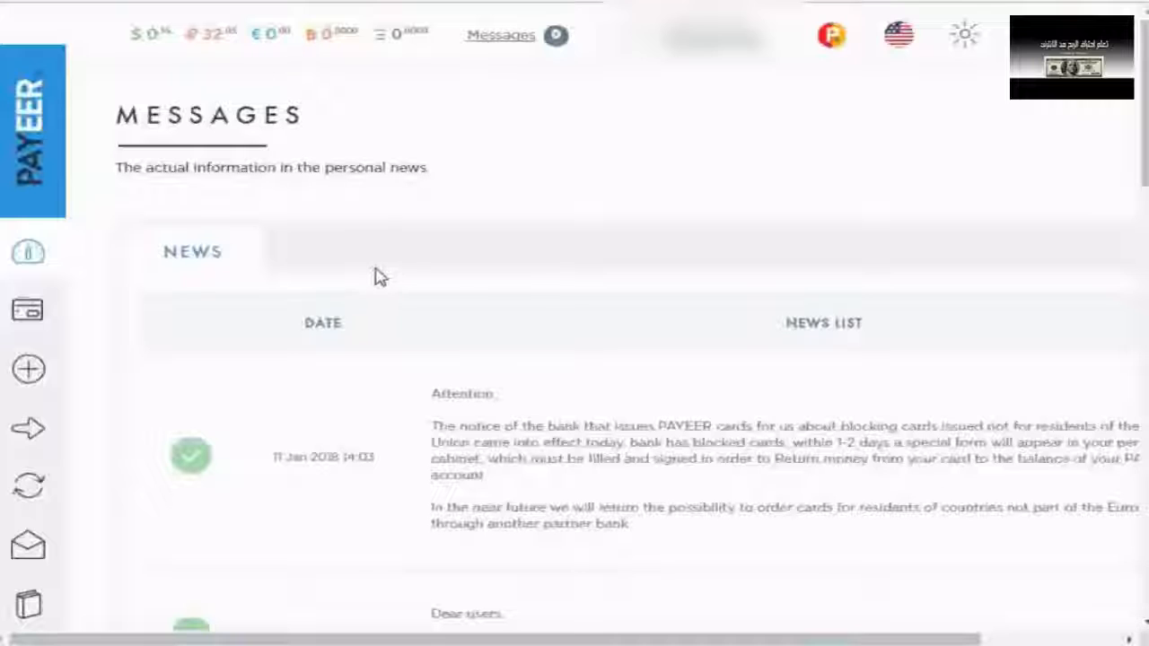
- Show the Payeer dashboard's recent transactions of +10.89, +4.79 and +10.89 rubles
{"action": "left_click", "coordinate": [27, 248]}
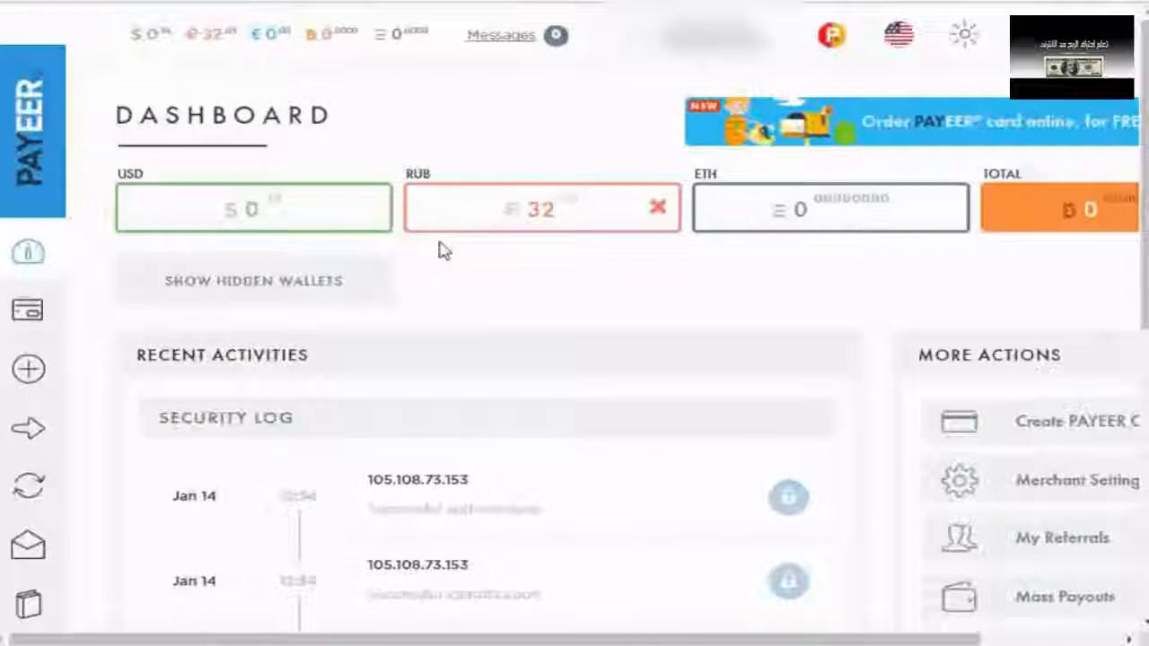
{"action": "scroll", "scroll_direction": "down", "scroll_amount": 3}
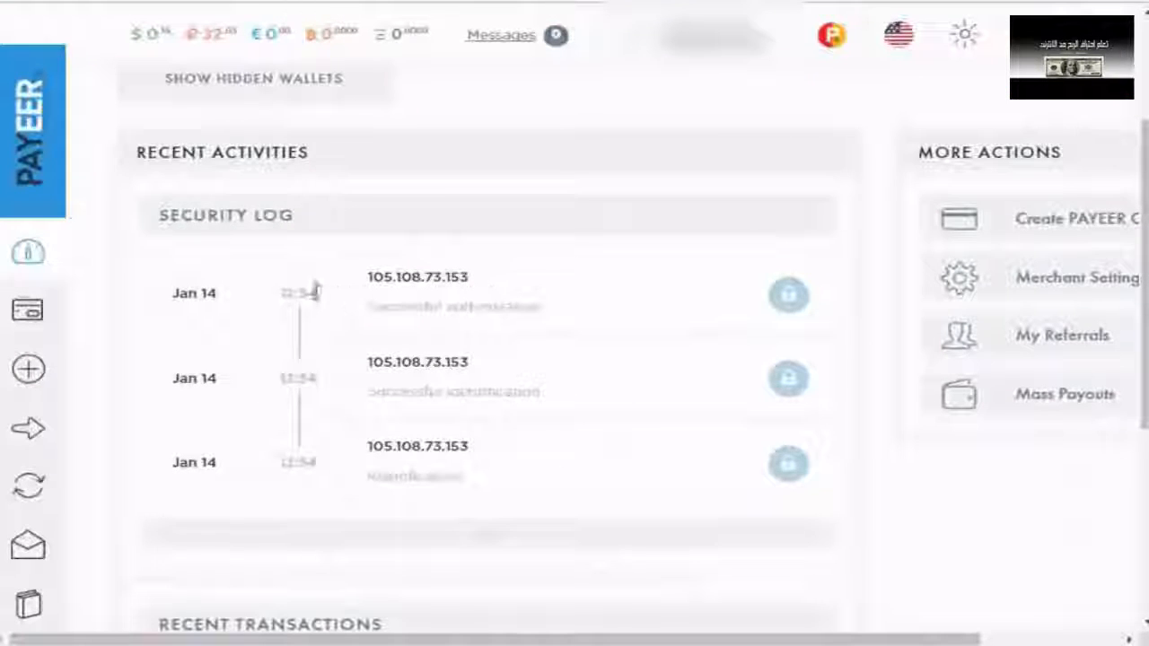
{"action": "mouse_move", "coordinate": [483, 289]}
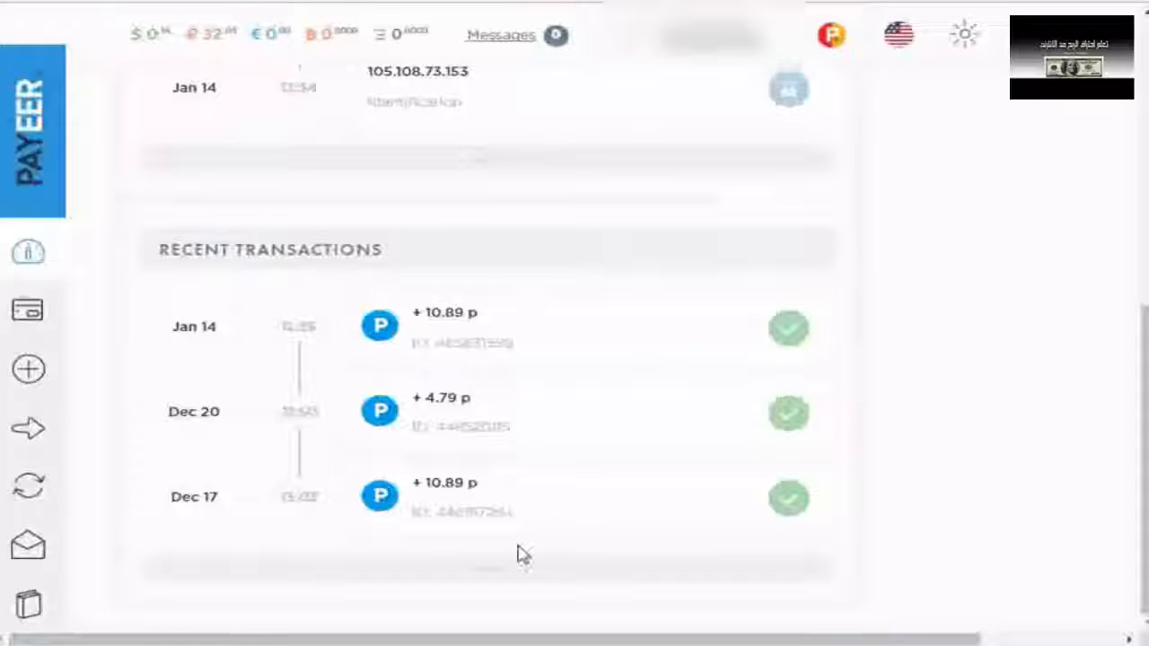
{"action": "mouse_move", "coordinate": [1077, 392]}
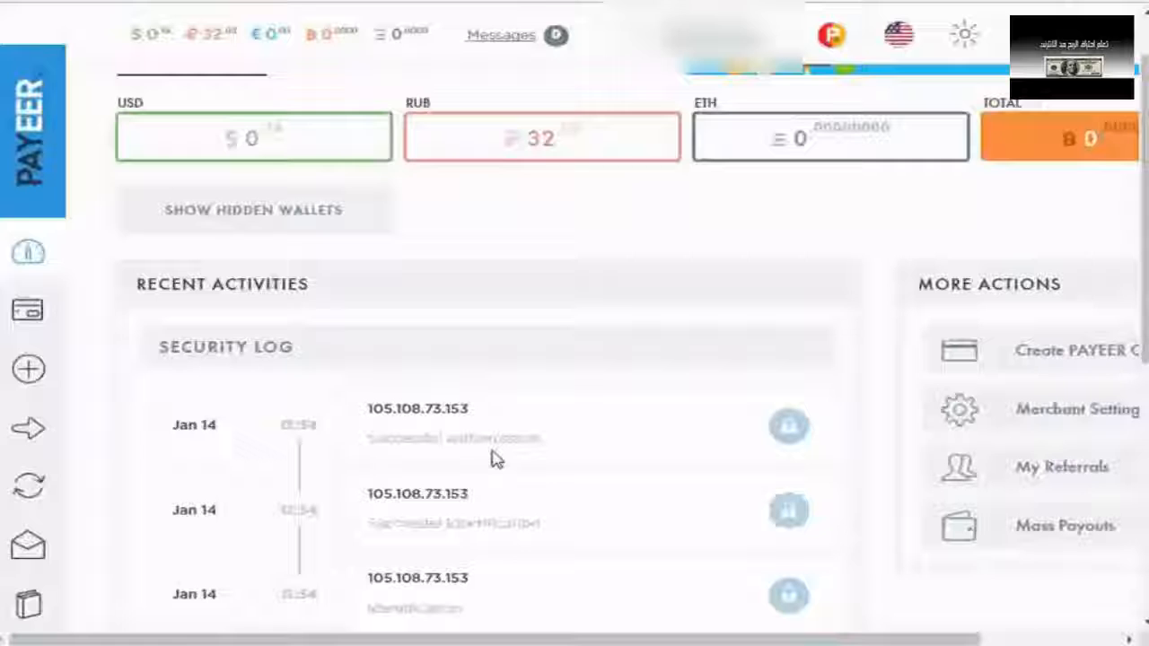
{"action": "scroll", "scroll_direction": "down", "scroll_amount": 3}
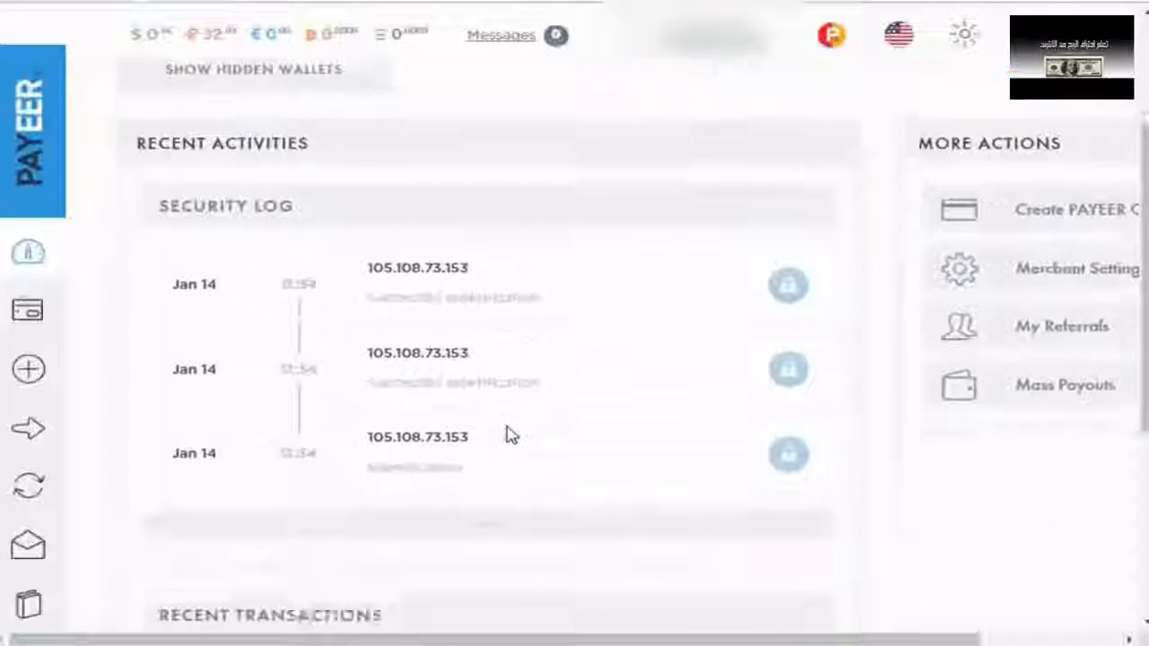
{"action": "scroll", "scroll_direction": "down", "scroll_amount": 3}
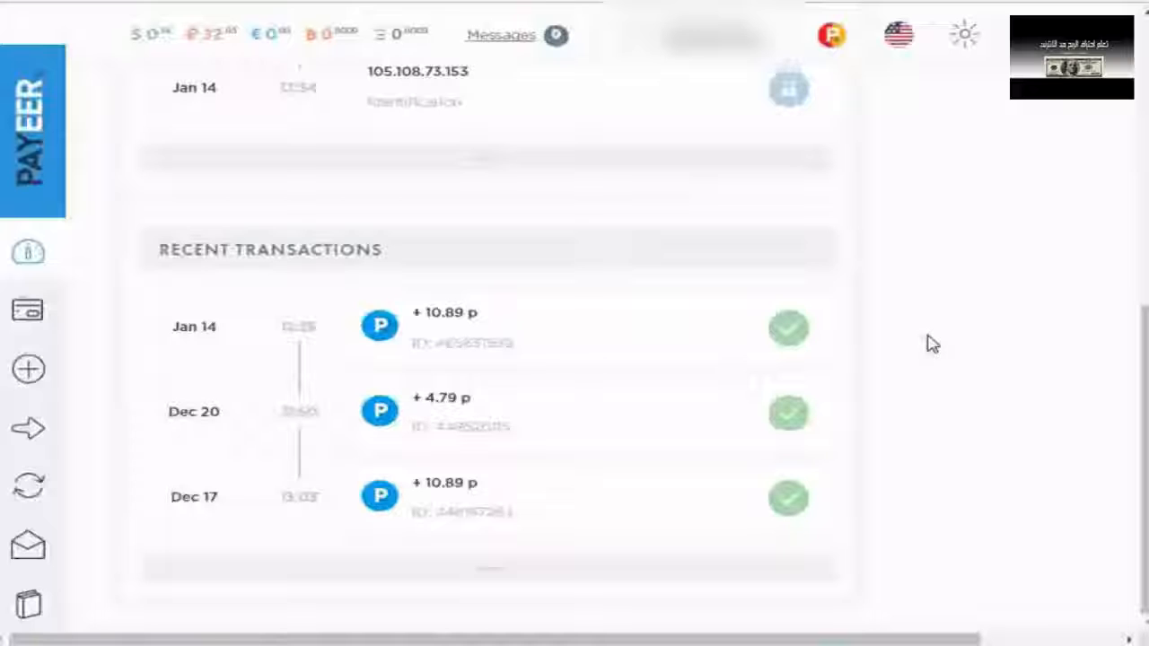
{"action": "scroll", "scroll_direction": "up", "scroll_amount": 3}
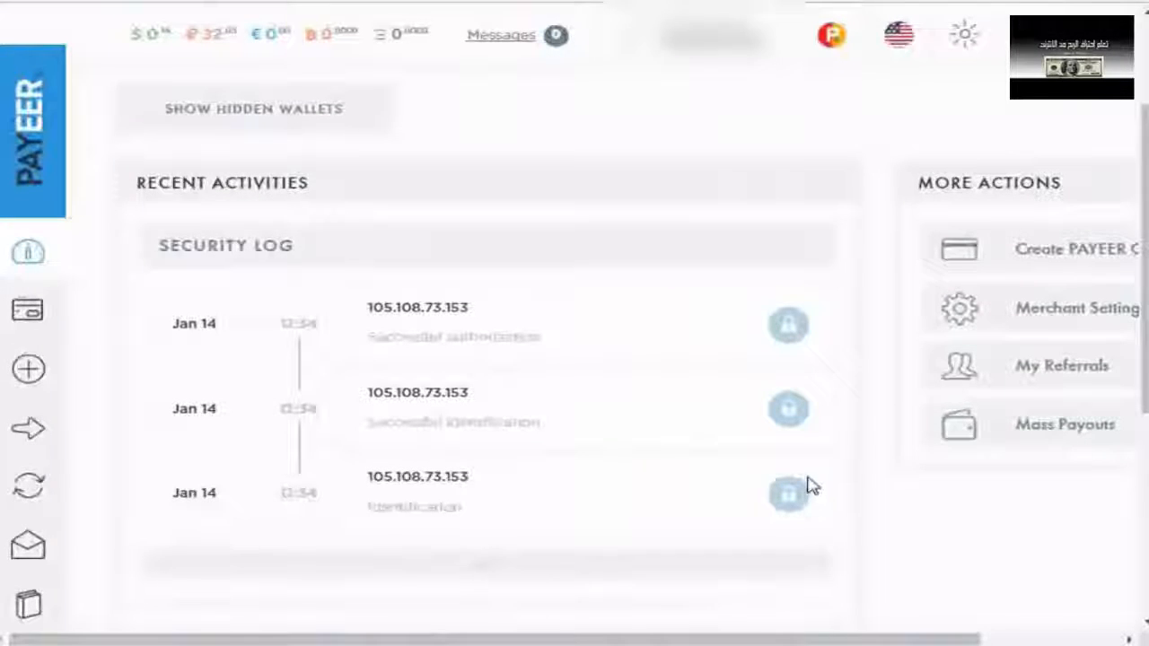
{"action": "mouse_move", "coordinate": [891, 70]}
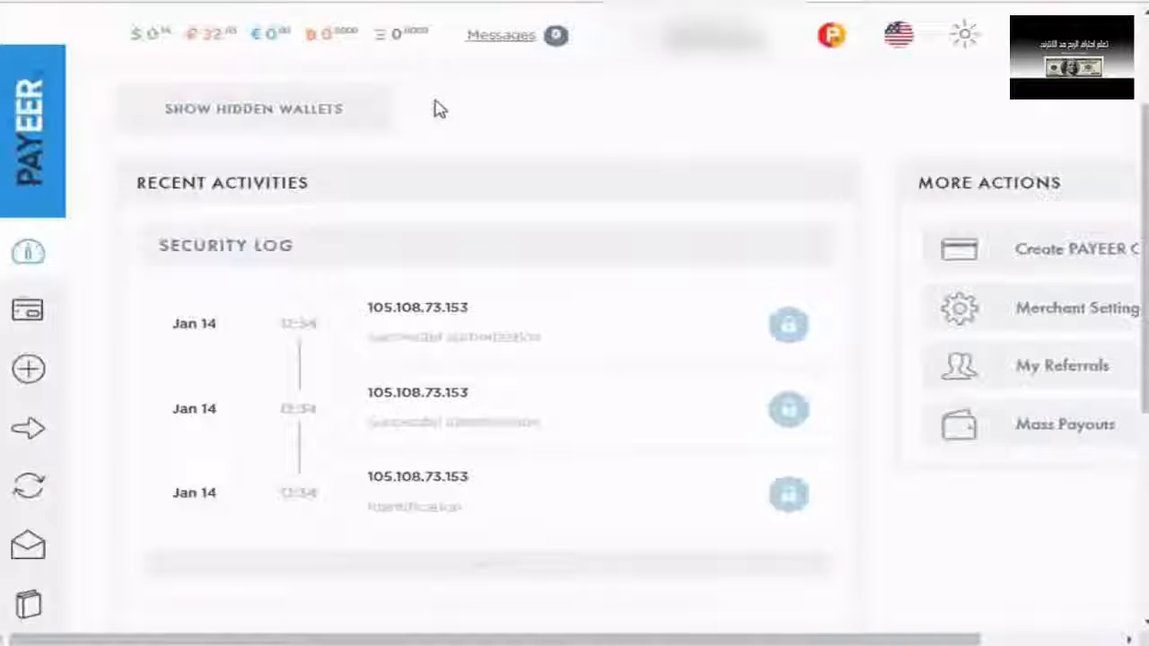
{"action": "mouse_move", "coordinate": [501, 129]}
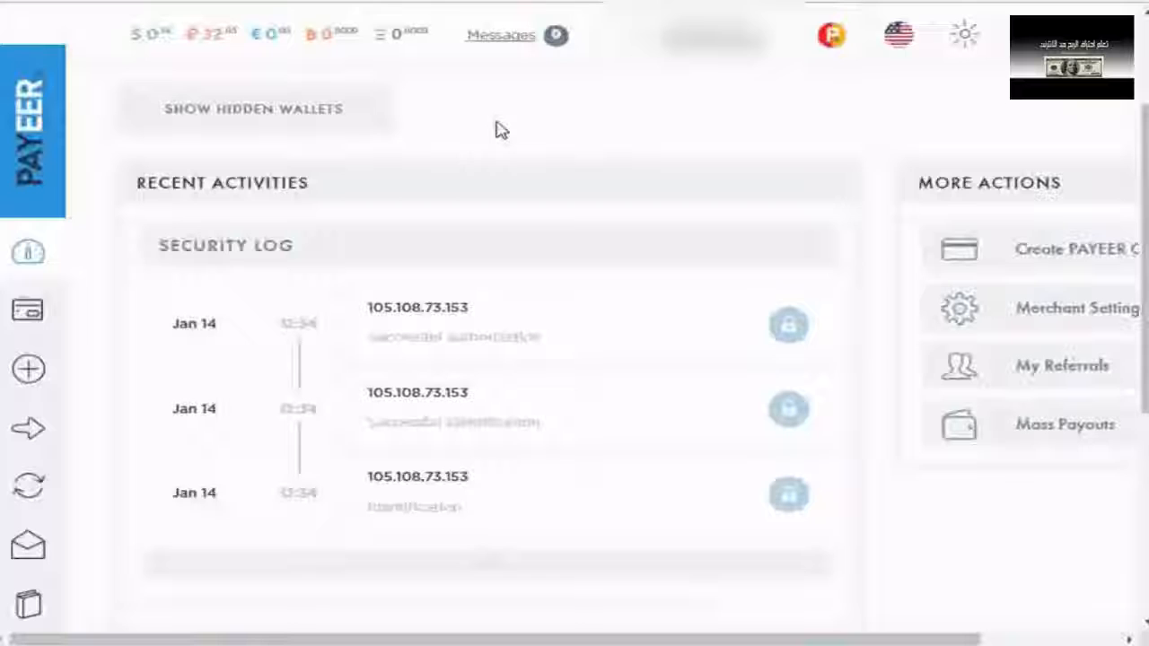